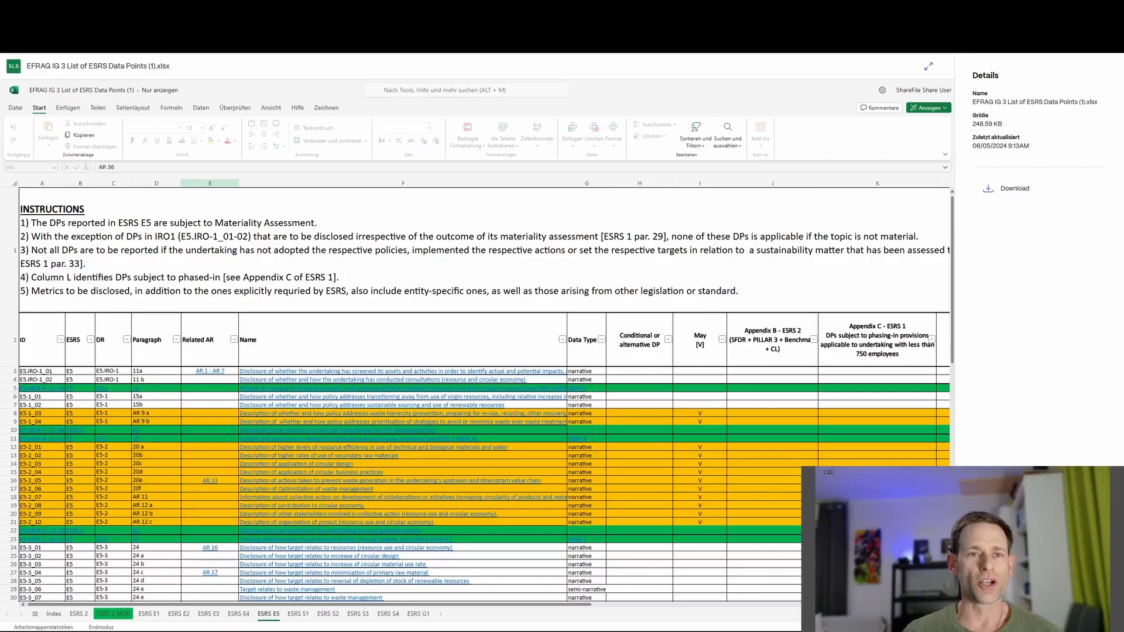
mouse_move(641, 318)
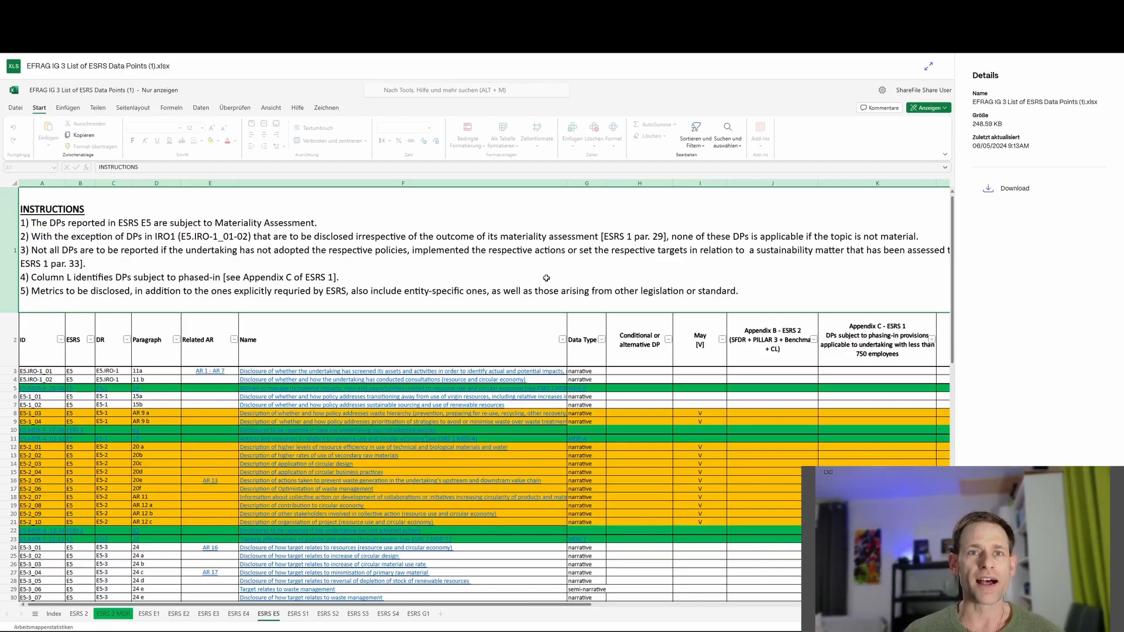
mouse_move(547, 279)
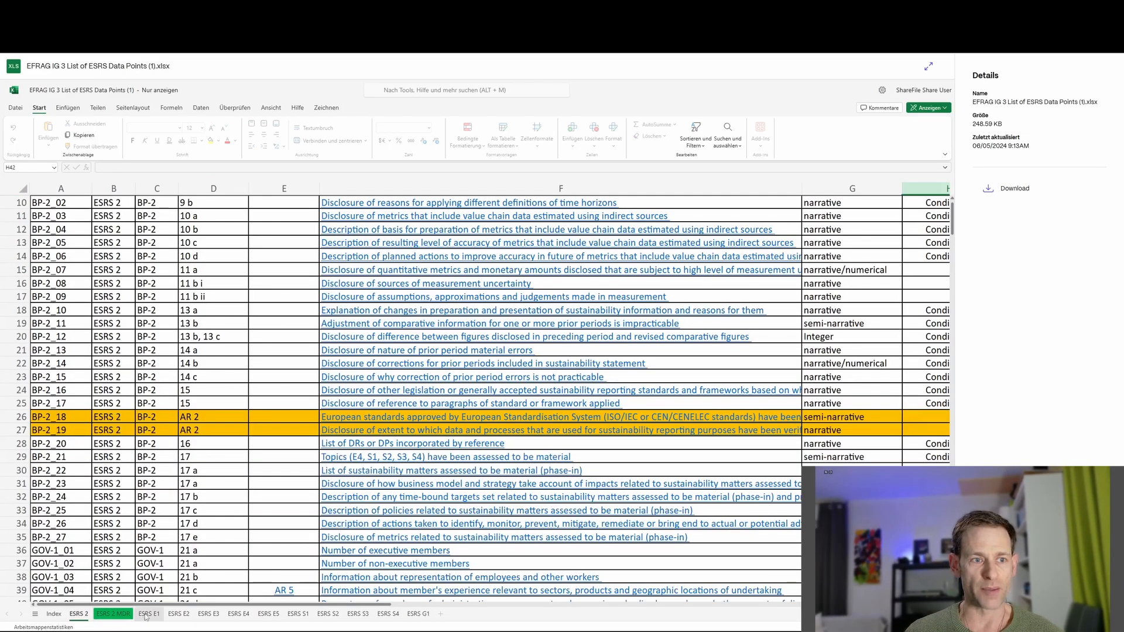
Step: Browse from the ESRS 2 MDR sheet through ESRS E2 pollution to the ESRS G1 business conduct data points
left_click(113, 613)
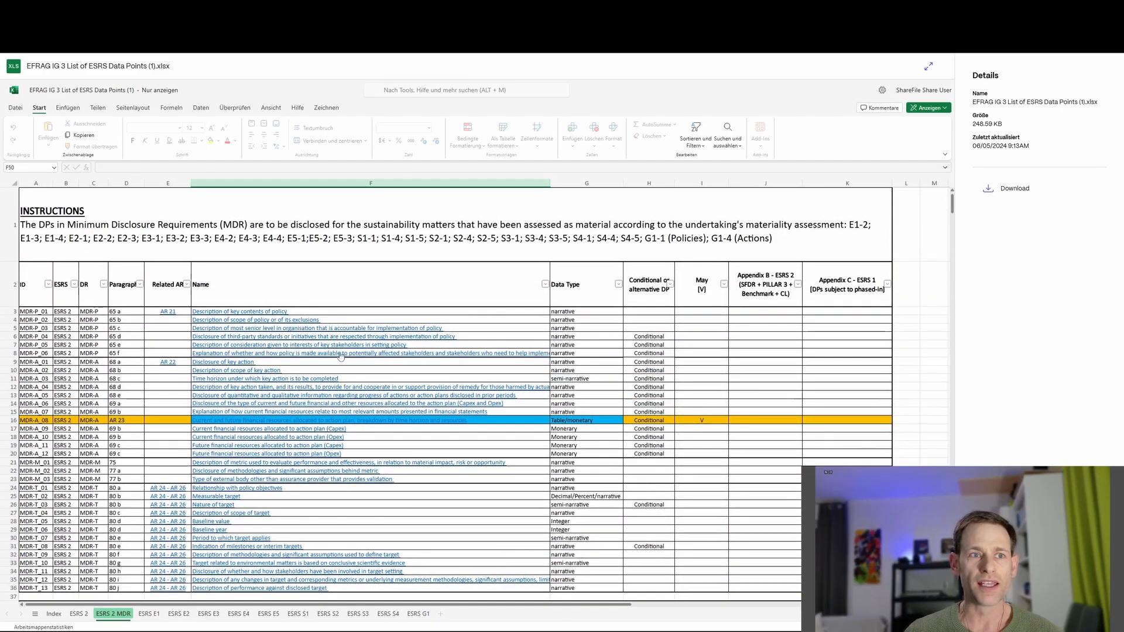
mouse_move(465, 302)
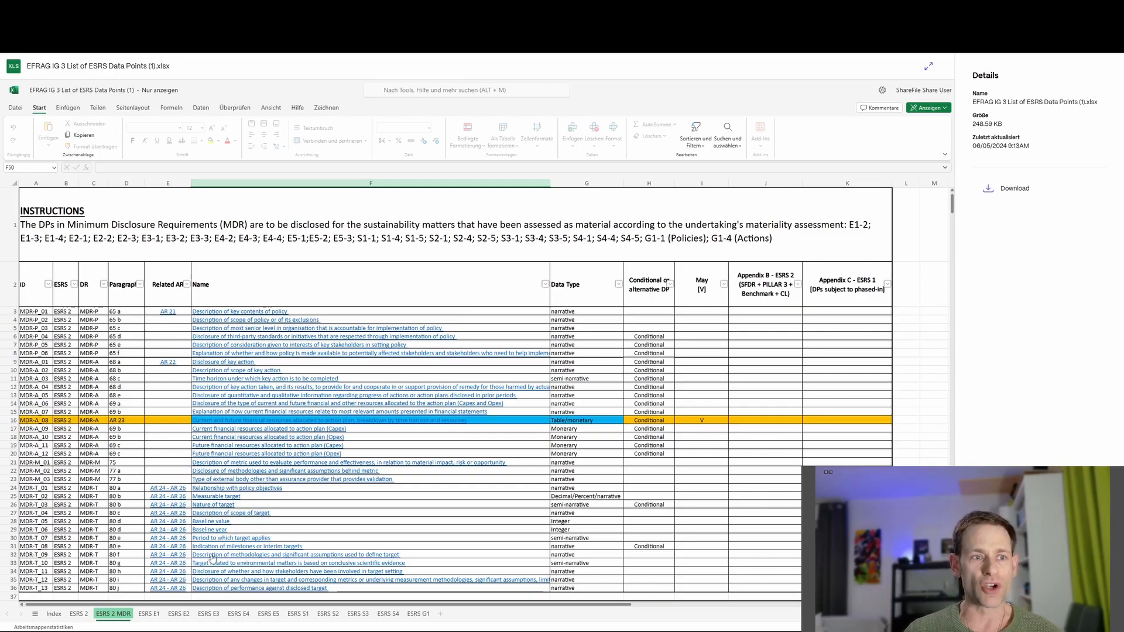
left_click(178, 614)
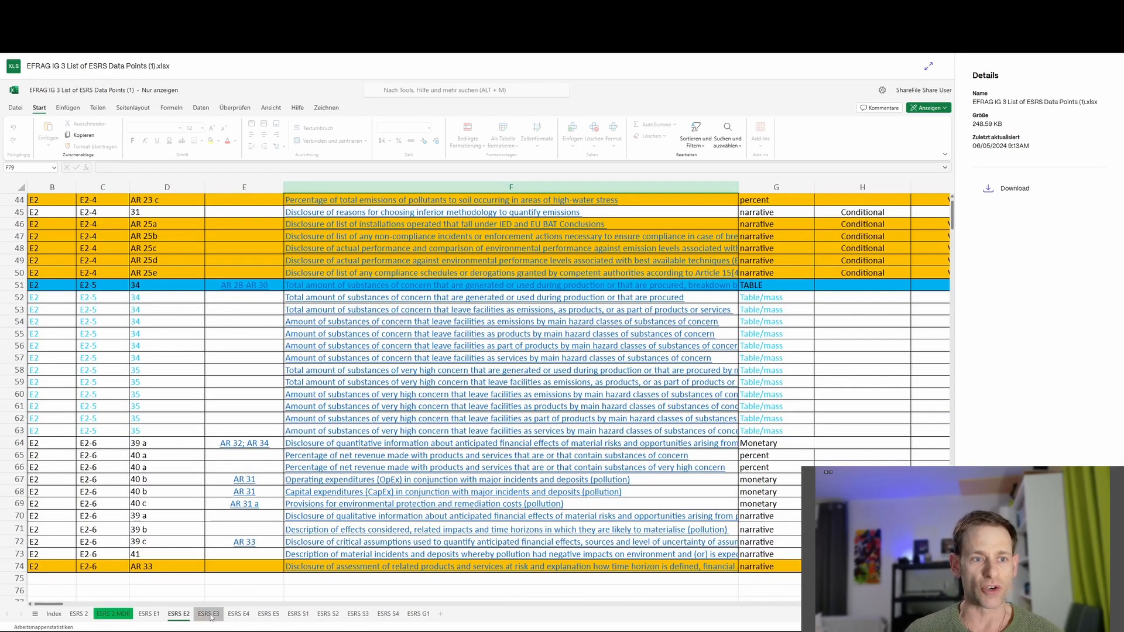
left_click(298, 613)
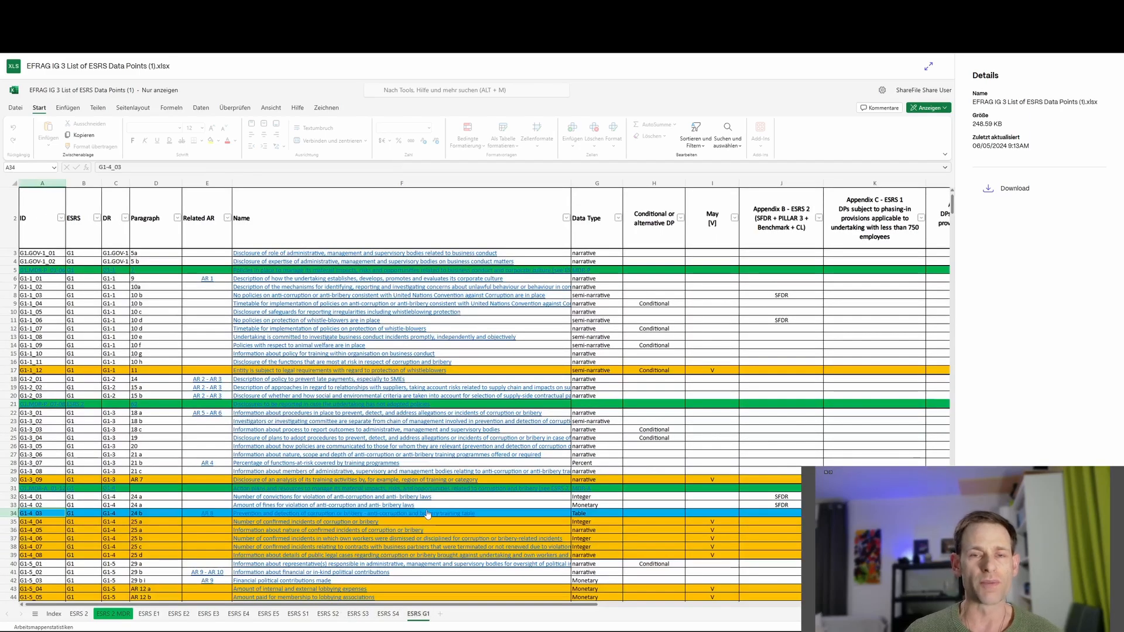
mouse_move(437, 513)
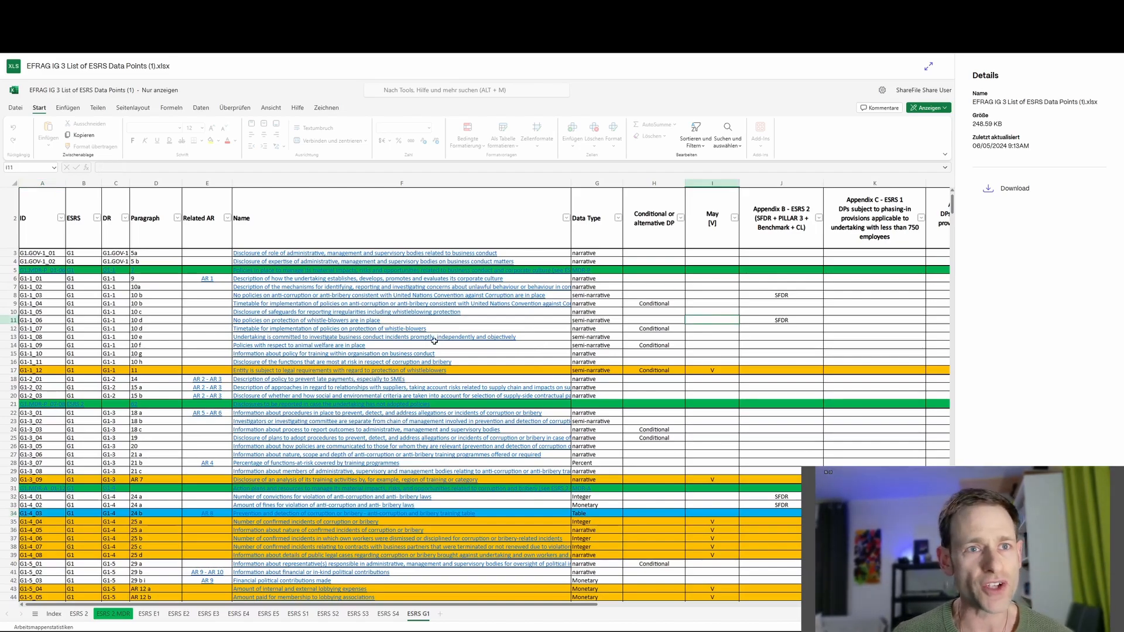
Step: Scroll through the ESRS G1 business conduct data point rows
scroll("down", 3)
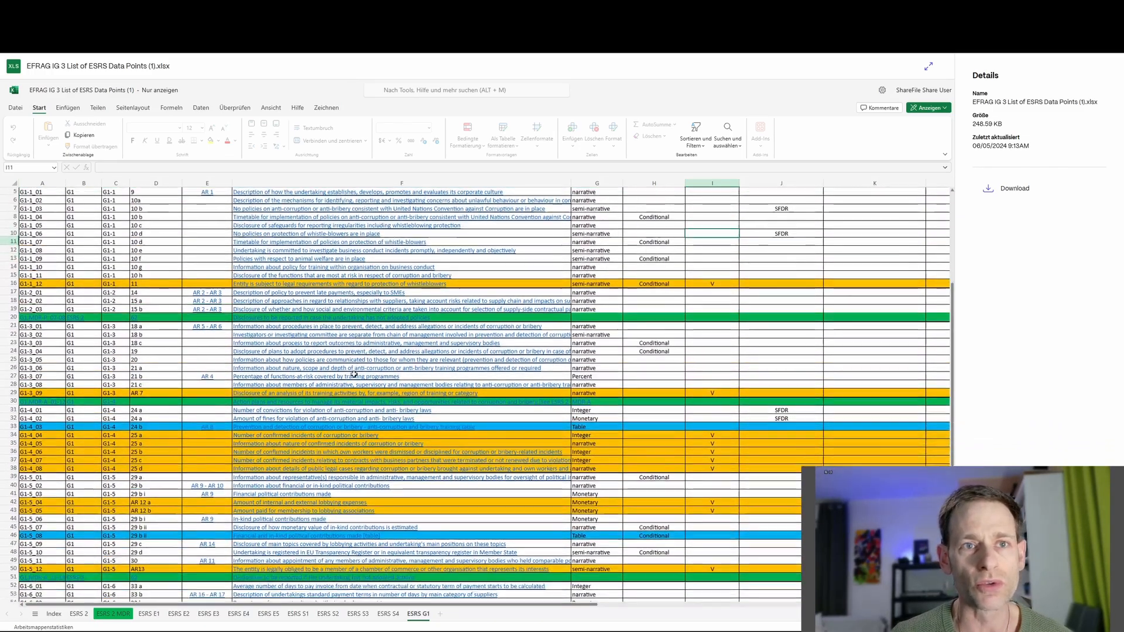
scroll("down", 3)
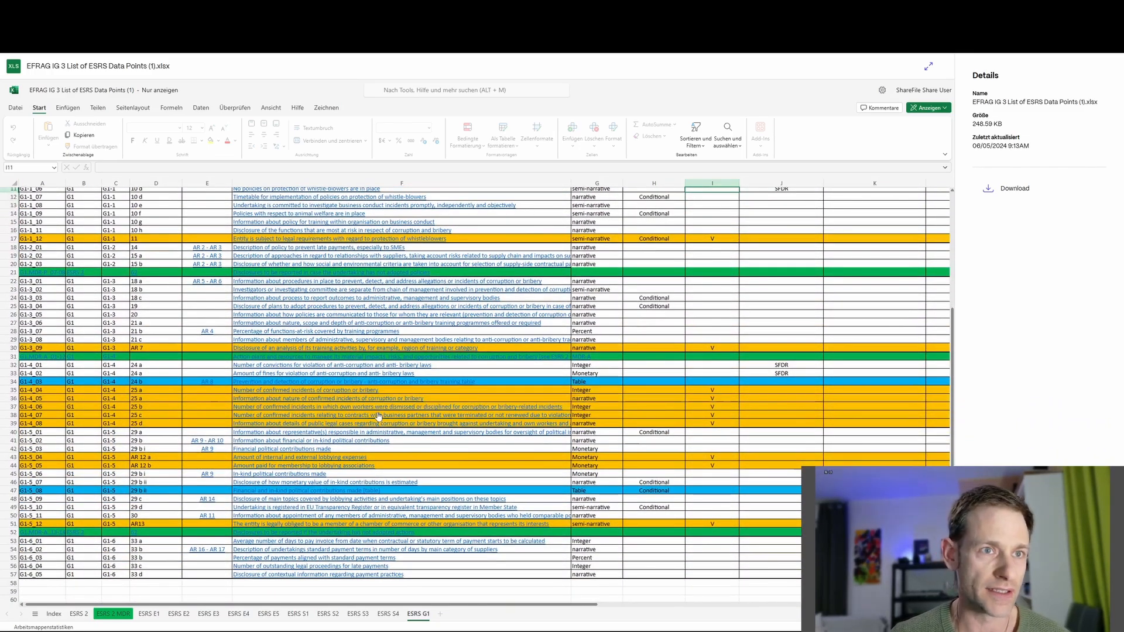
scroll("up", 3)
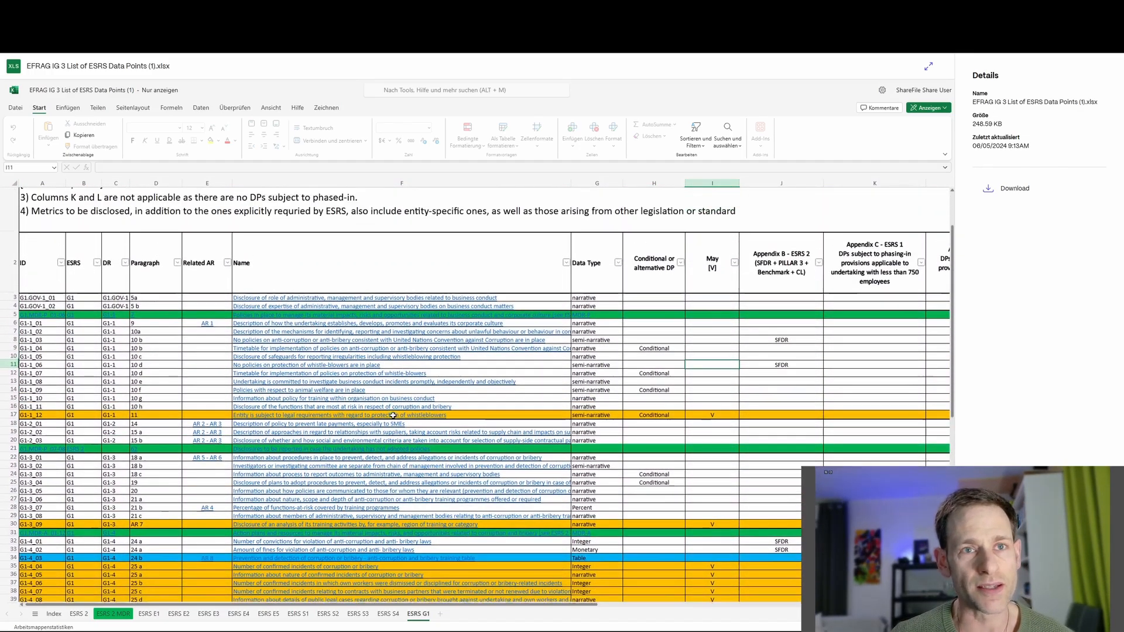
scroll("down", 3)
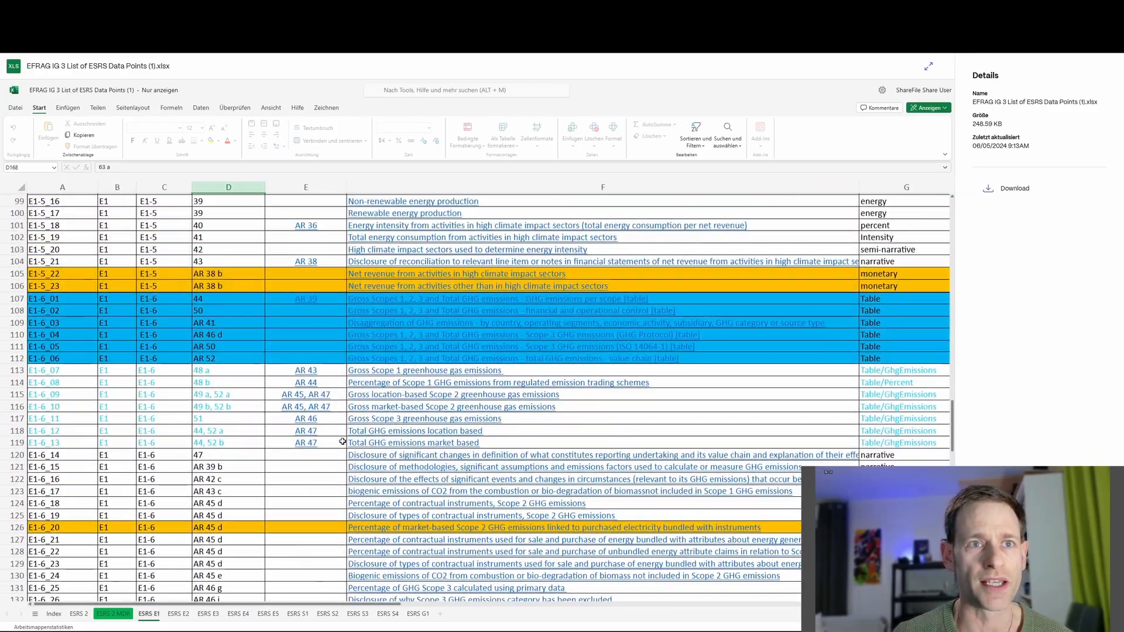
scroll("up", 3)
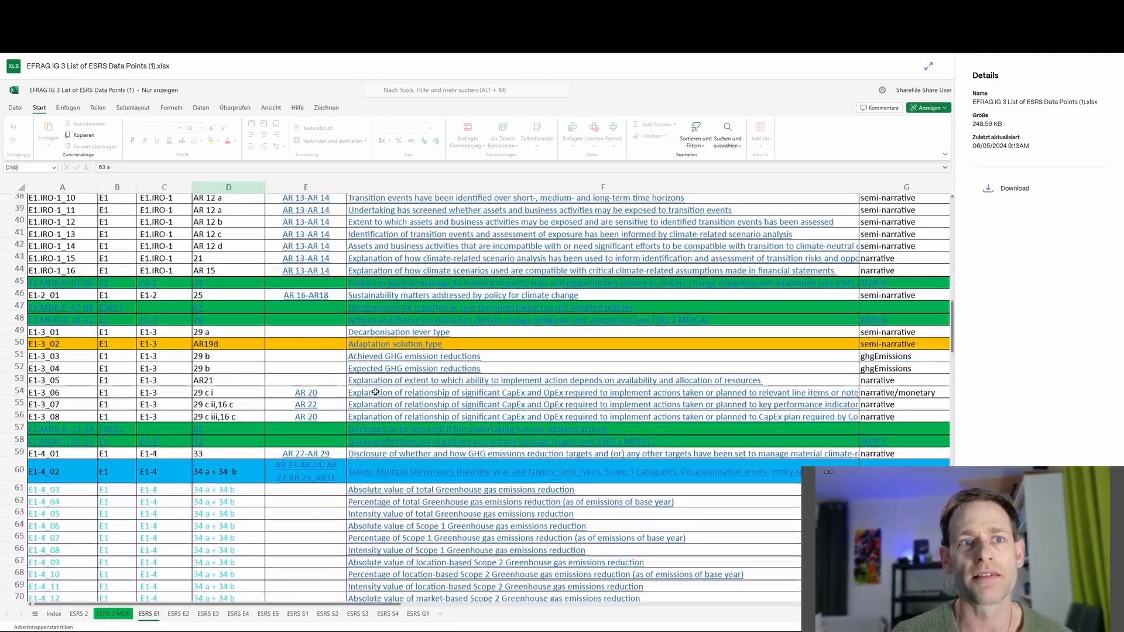
scroll("up", 3)
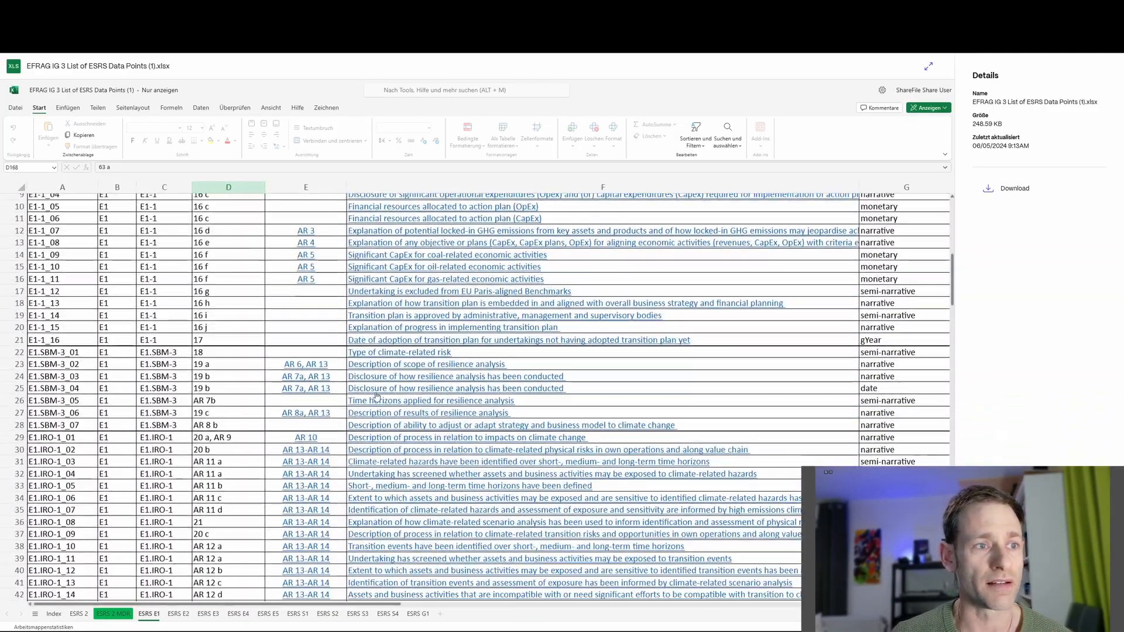
scroll("down", 3)
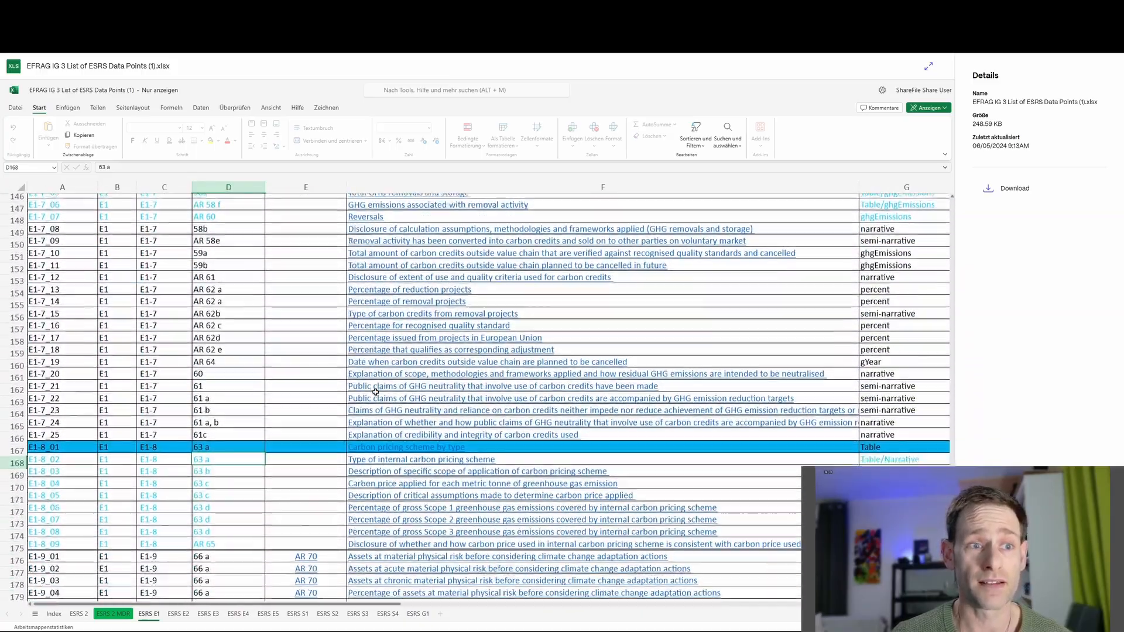
scroll("down", 3)
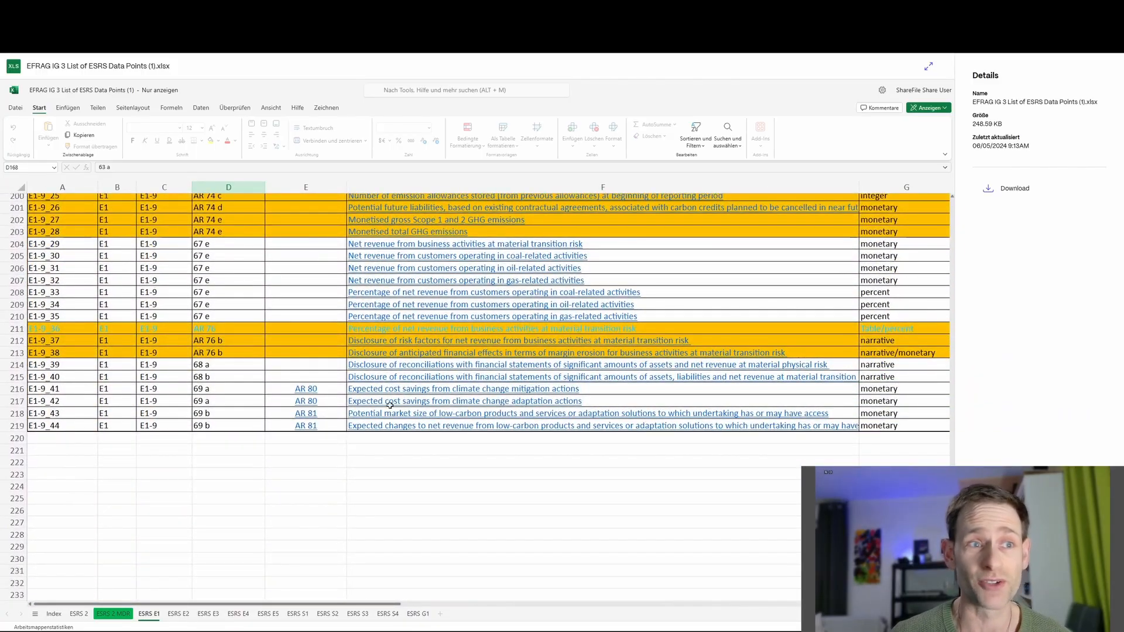
mouse_move(419, 434)
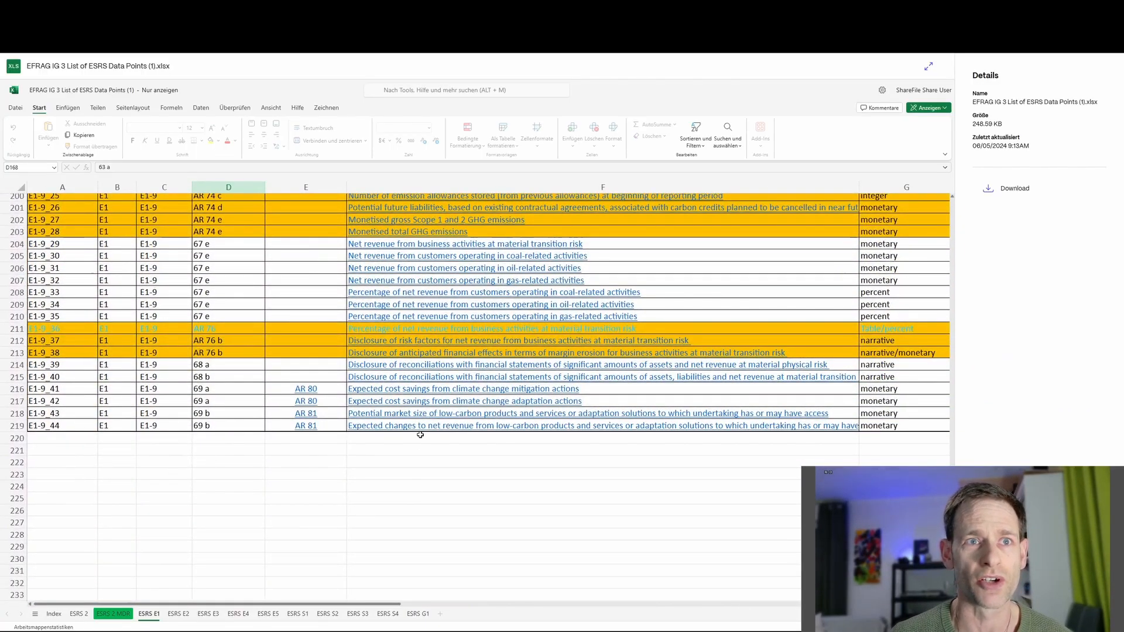
scroll("up", 3)
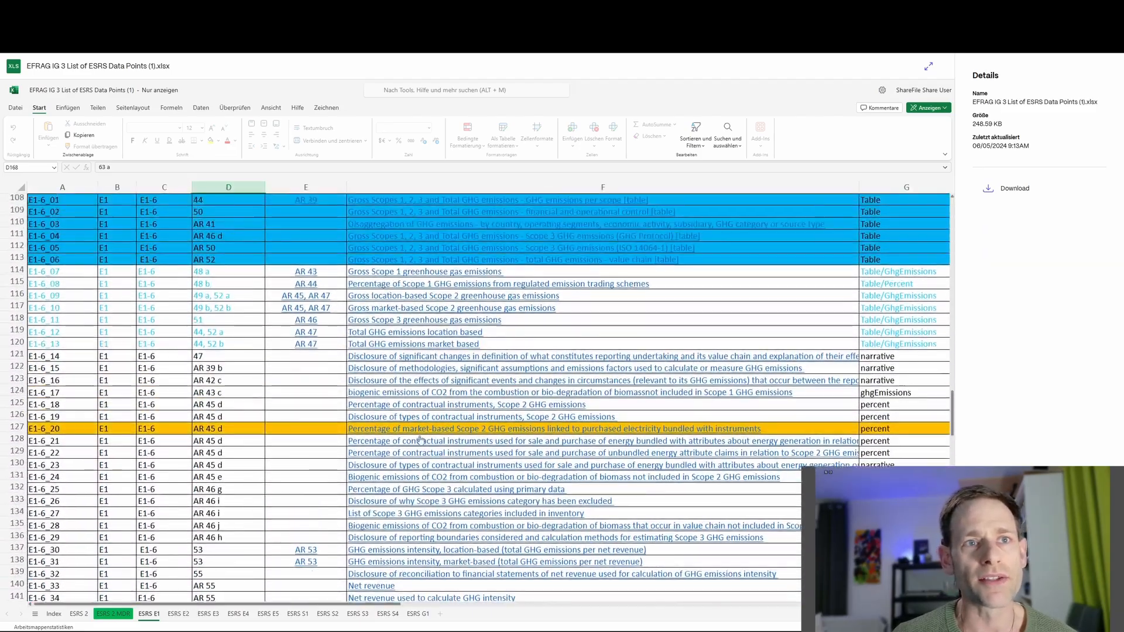
scroll("up", 3)
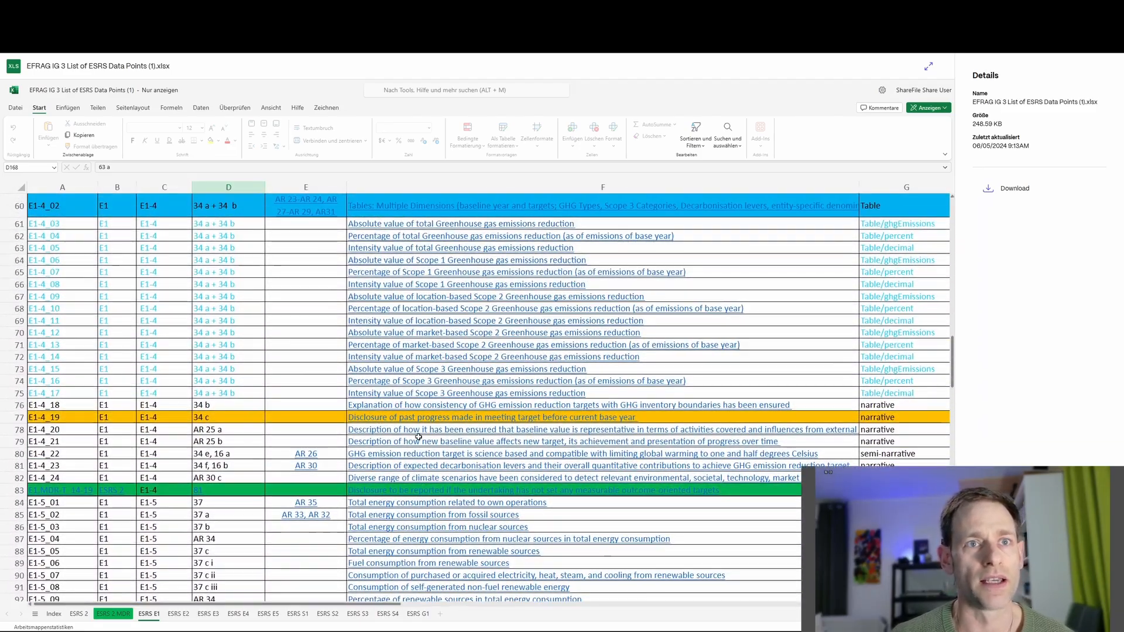
scroll("up", 3)
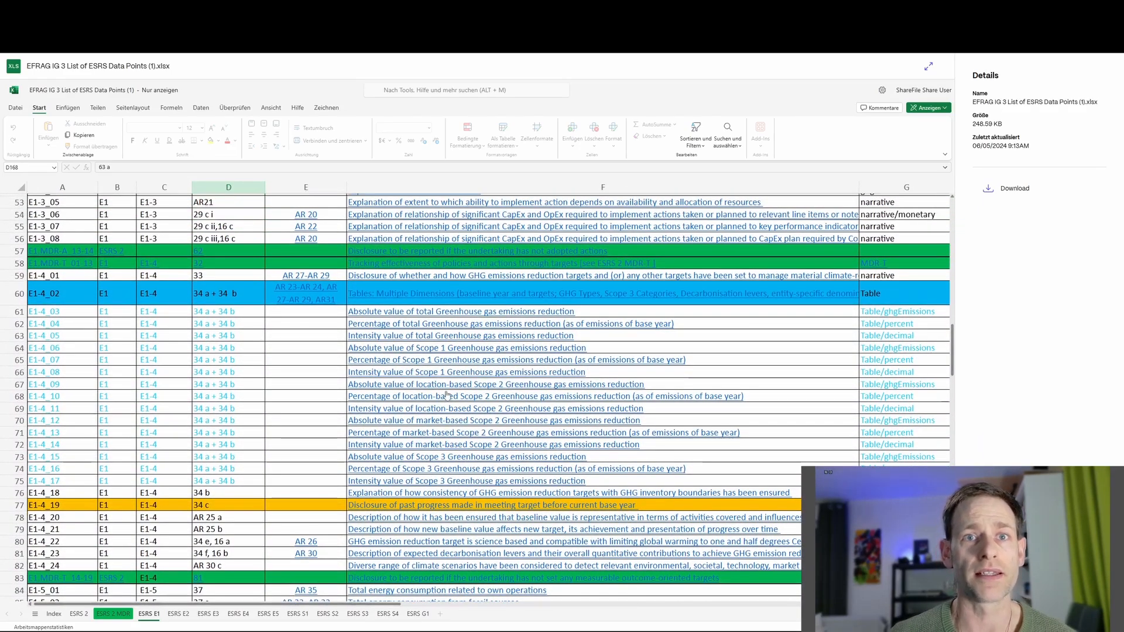
mouse_move(901, 307)
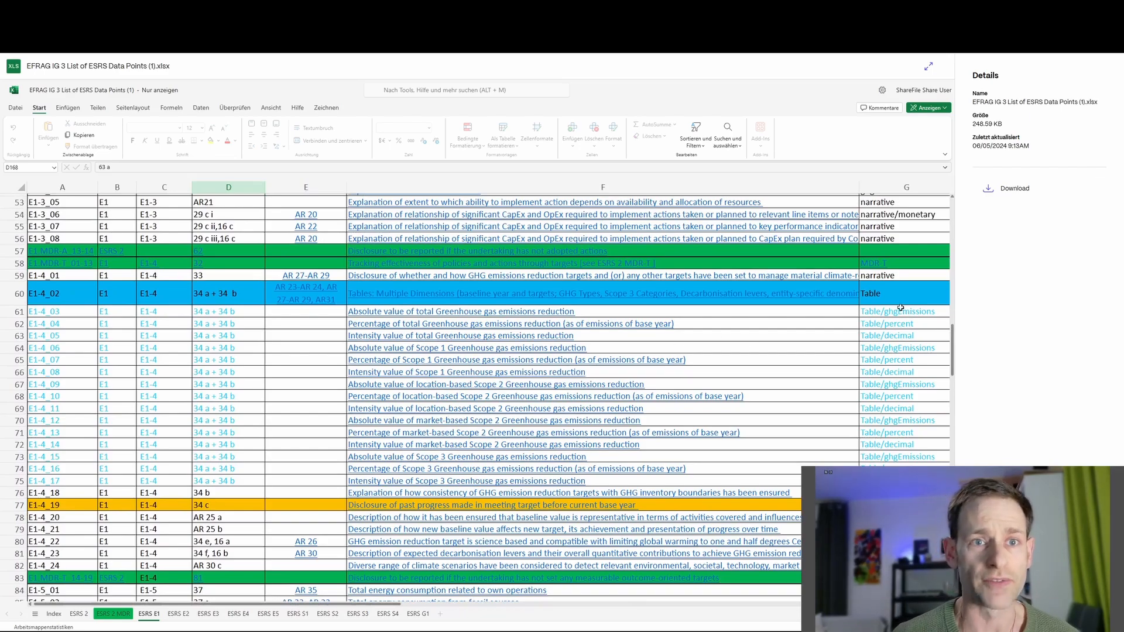
scroll("down", 3)
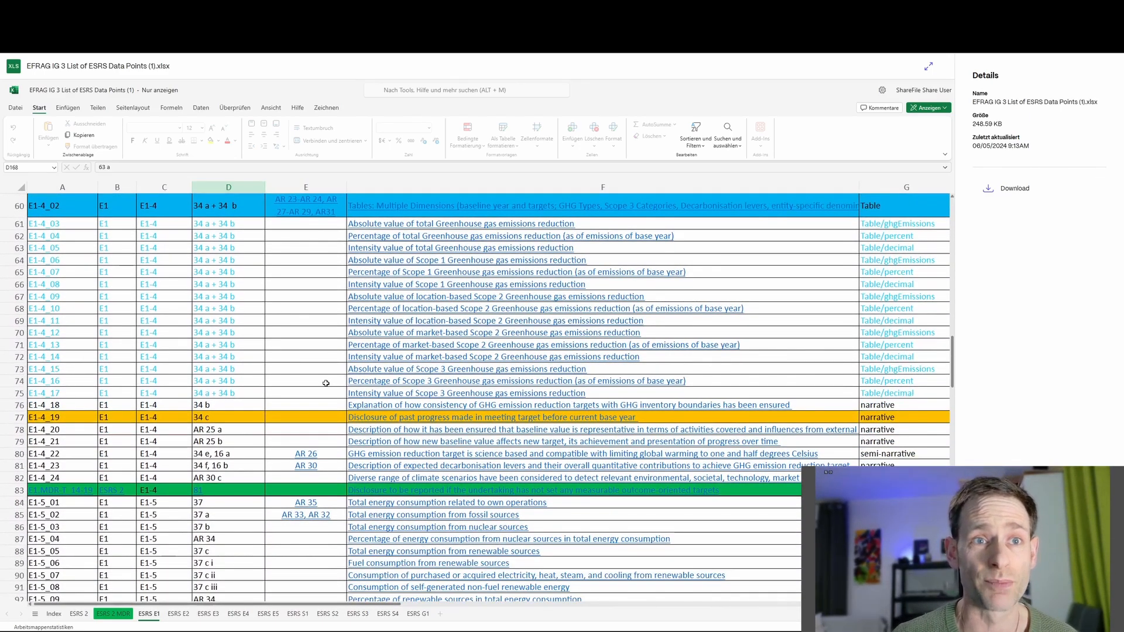
scroll("down", 3)
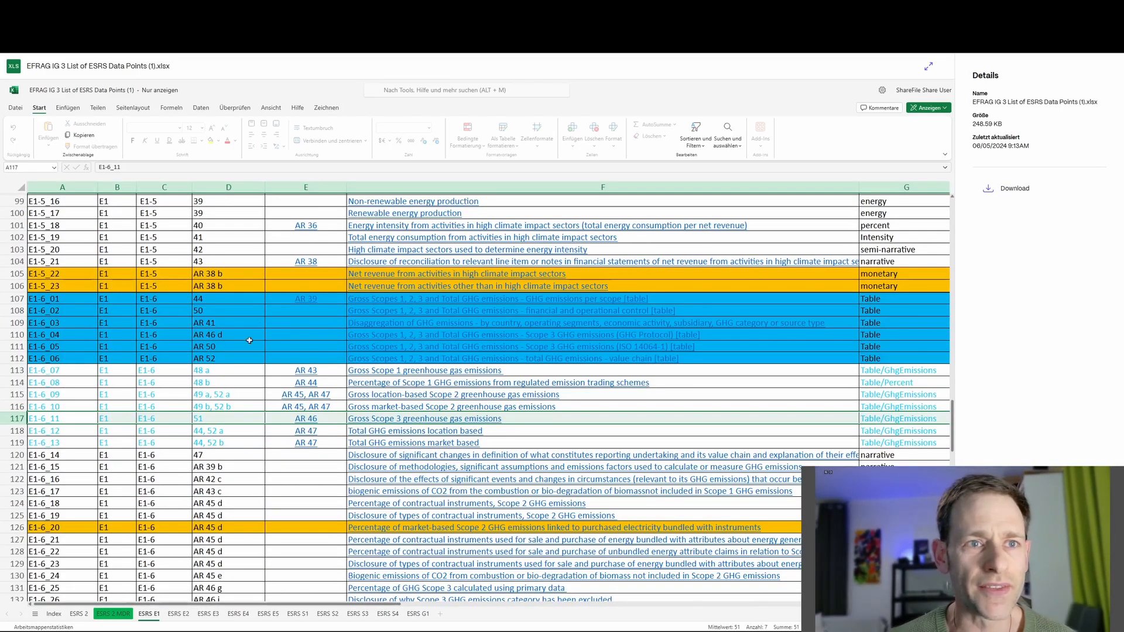
mouse_move(28, 431)
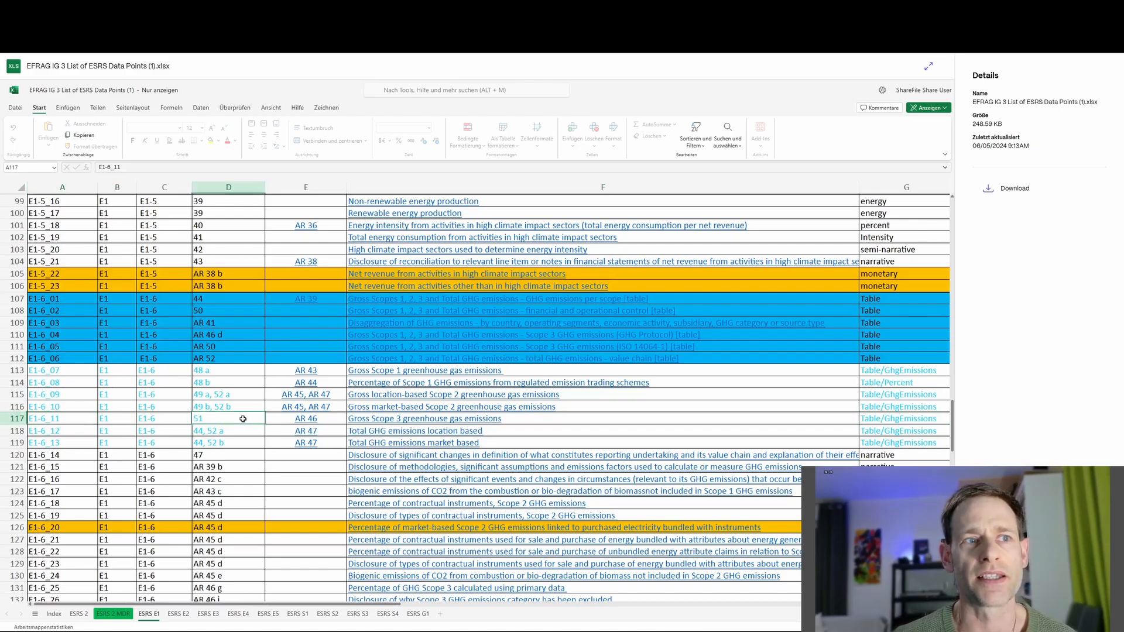
Step: Select the Gross Scope 3 then Gross Scope 1 greenhouse gas emissions data points in the E1-6 rows
left_click(164, 418)
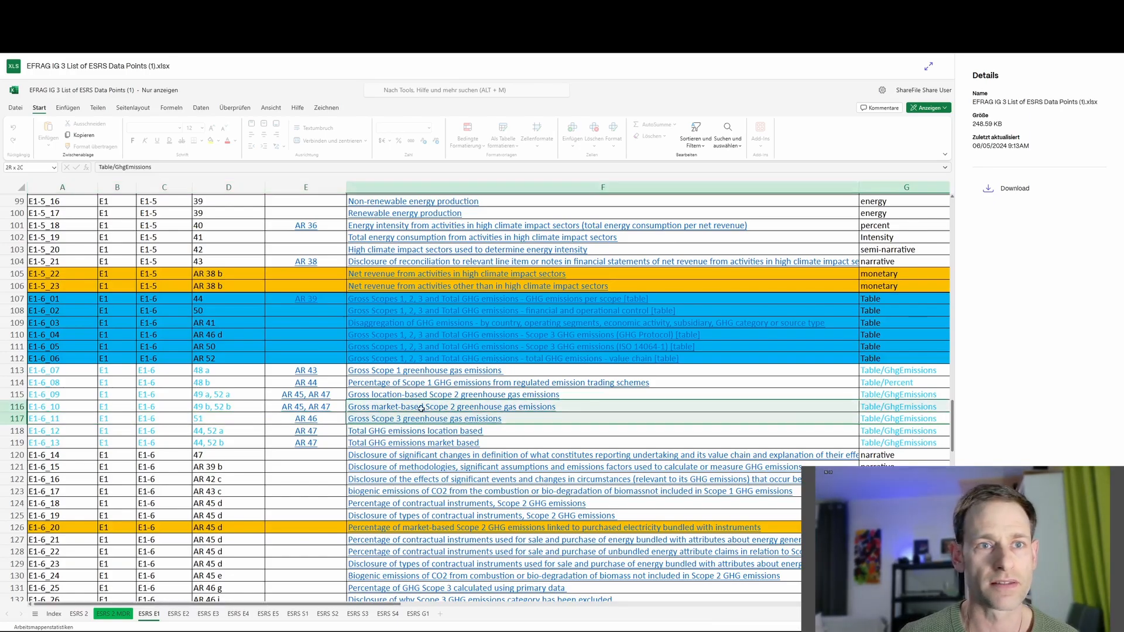
left_click(906, 418)
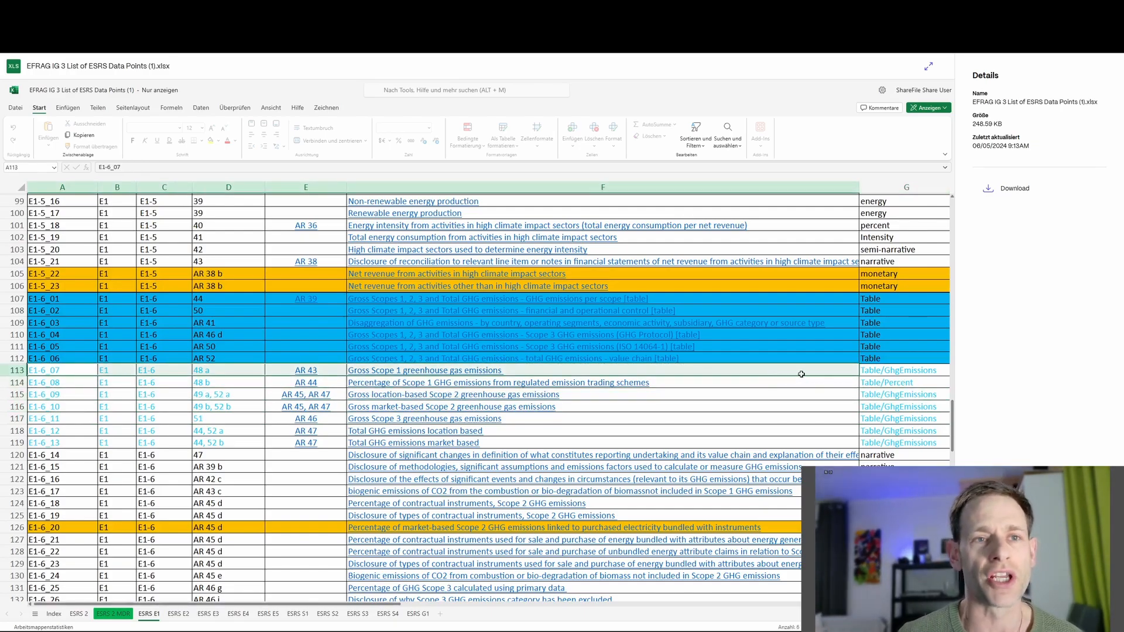
mouse_move(650, 412)
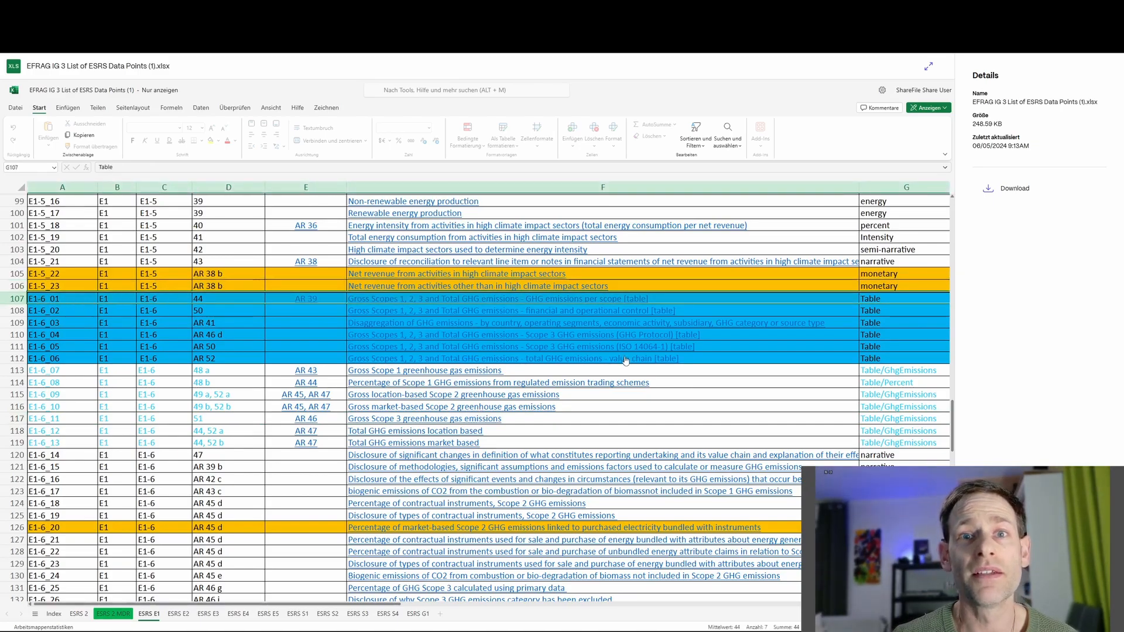
mouse_move(874, 299)
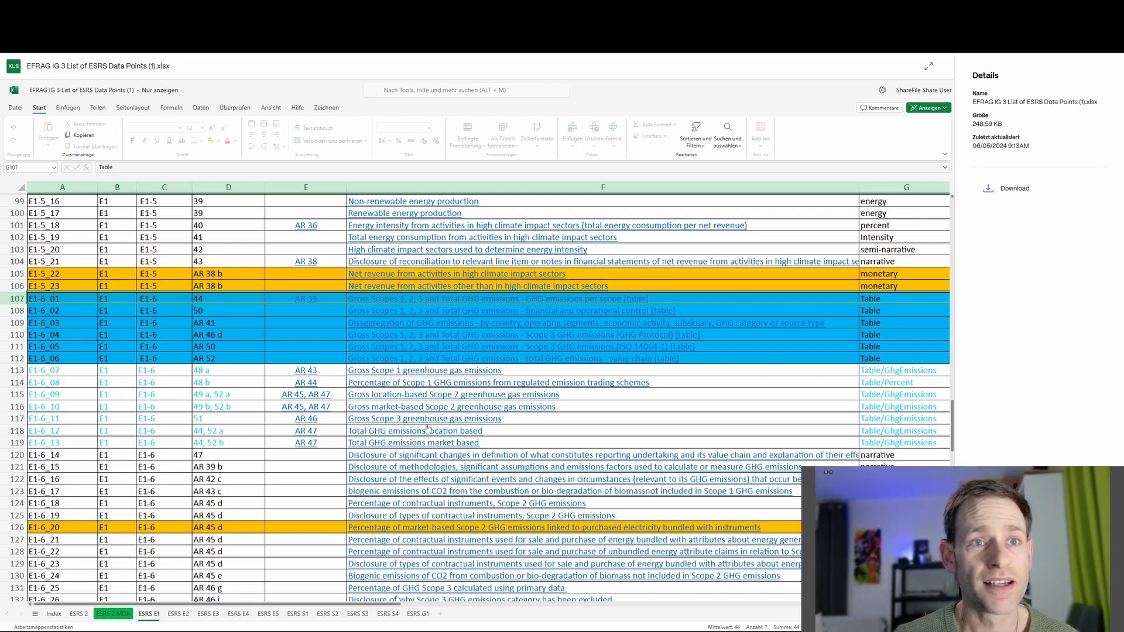
Step: Select the first E1-6 code, Gross Scope 3 data type and market-based Scope 2 code, then move to the ESRS 2 sheet
left_click(62, 299)
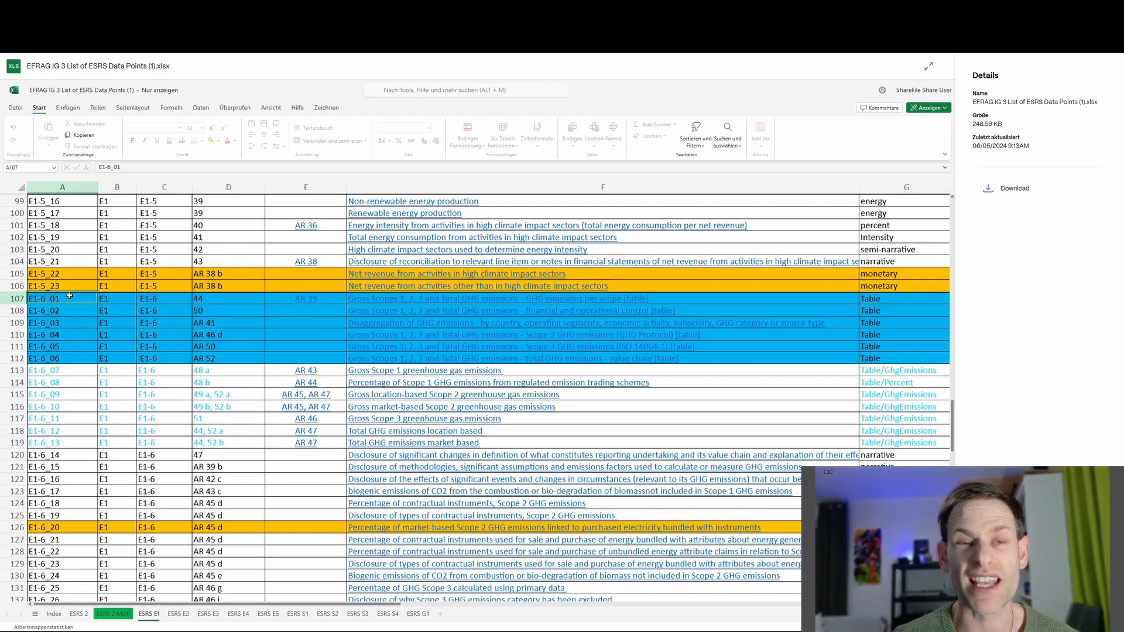
mouse_move(861, 312)
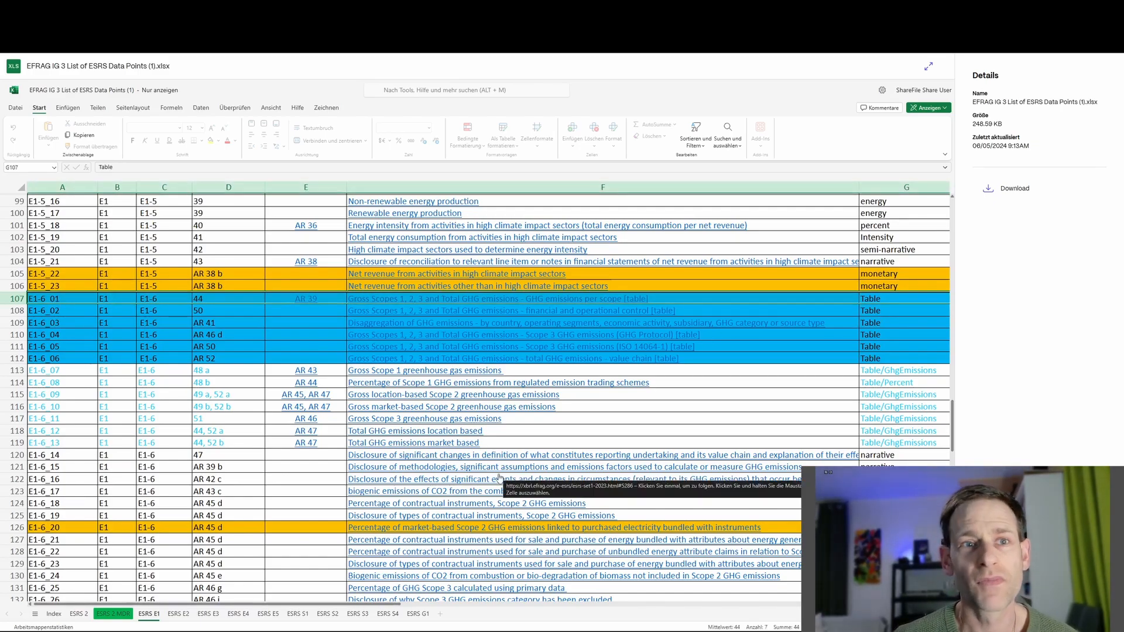
mouse_move(551, 450)
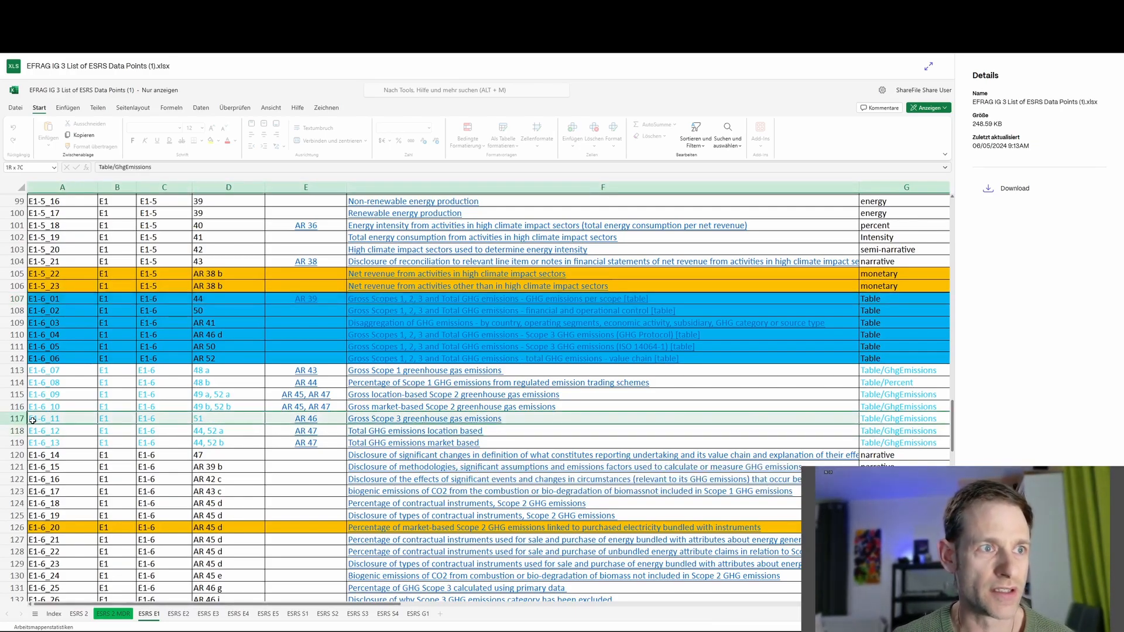
left_click(906, 418)
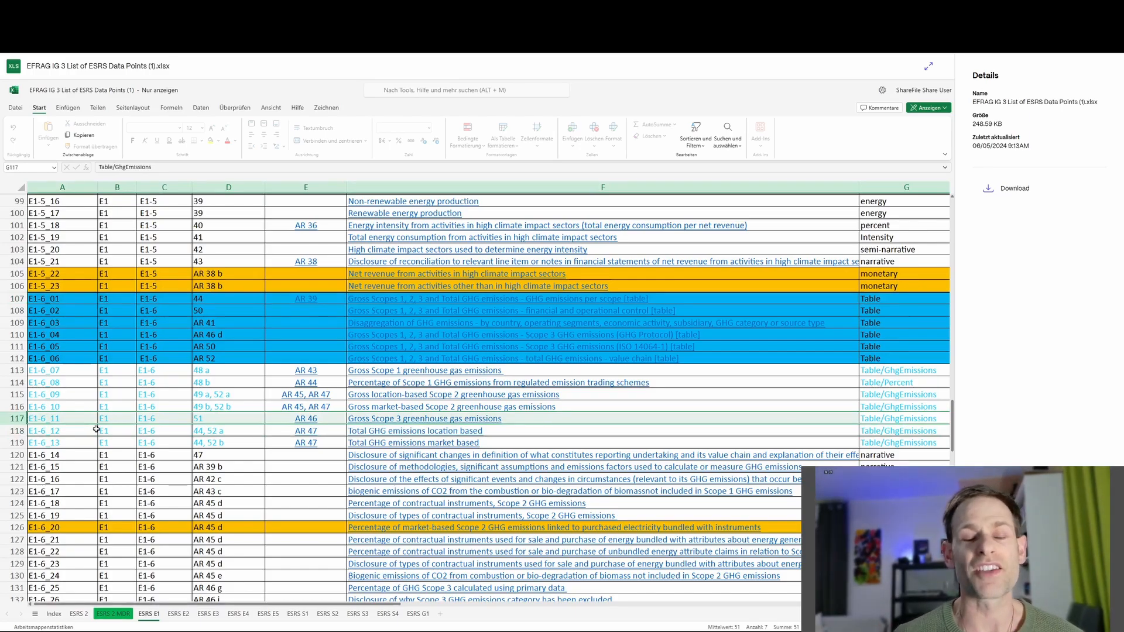
mouse_move(532, 330)
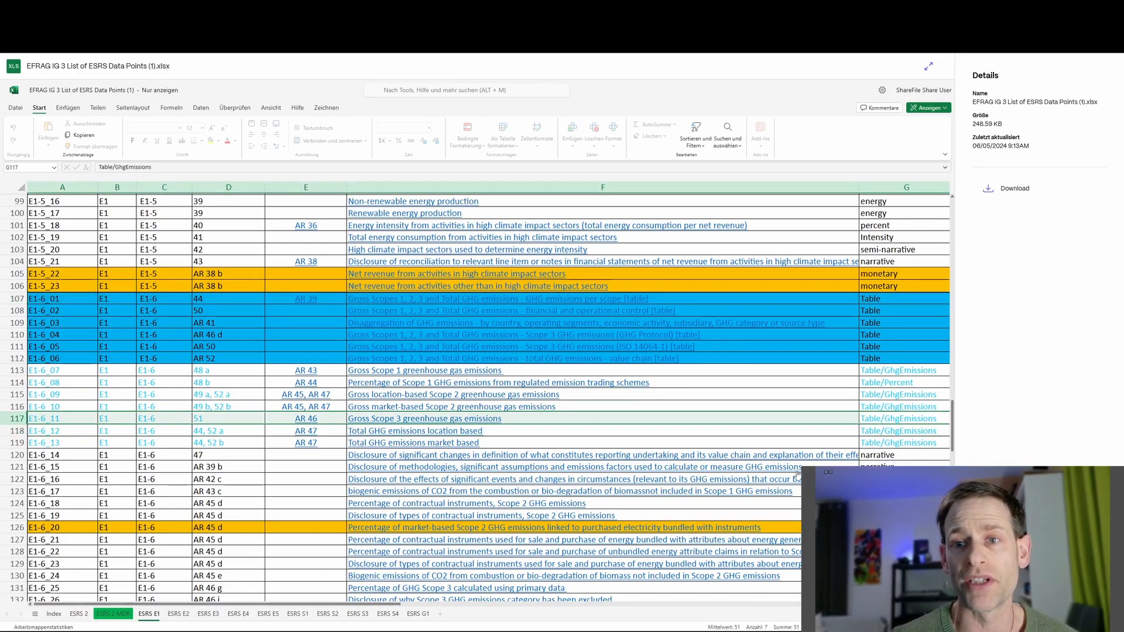
mouse_move(652, 347)
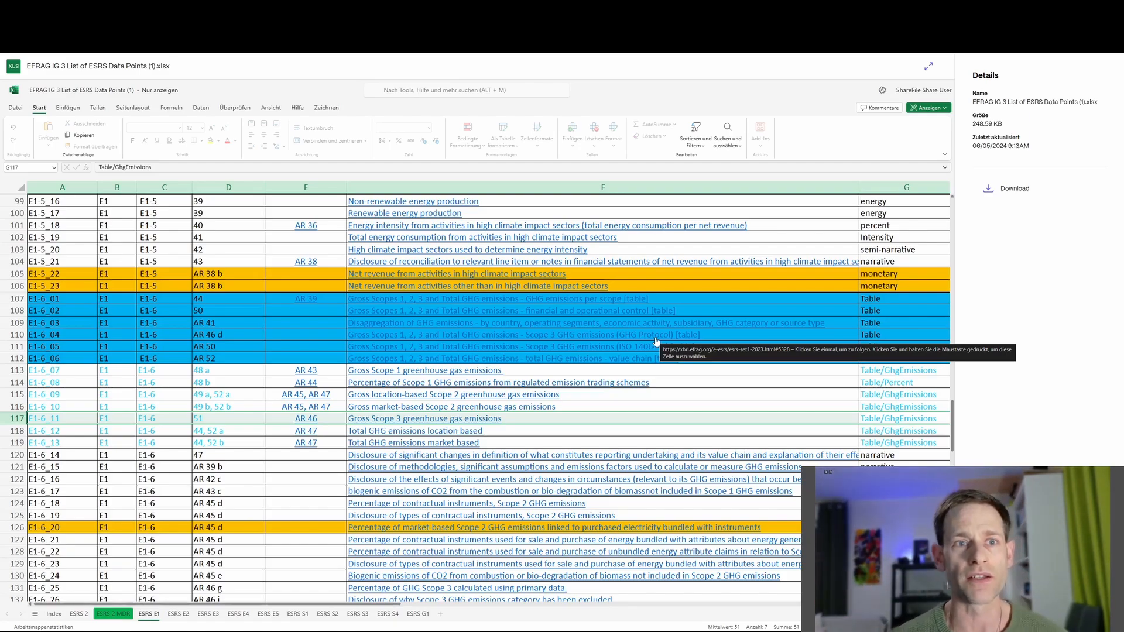
mouse_move(674, 296)
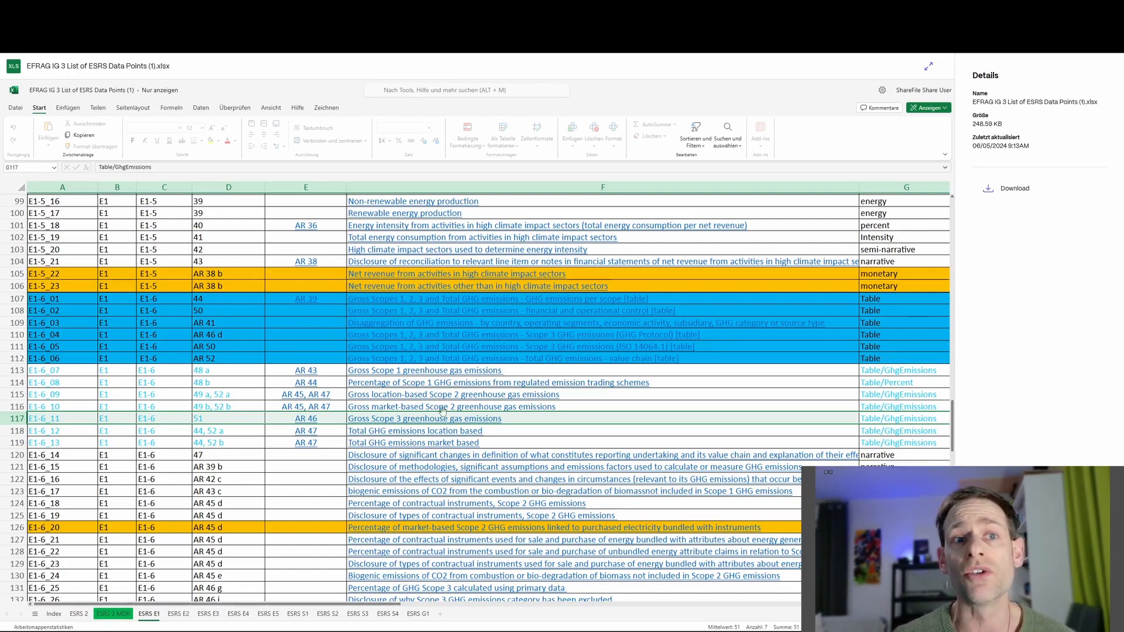
mouse_move(456, 393)
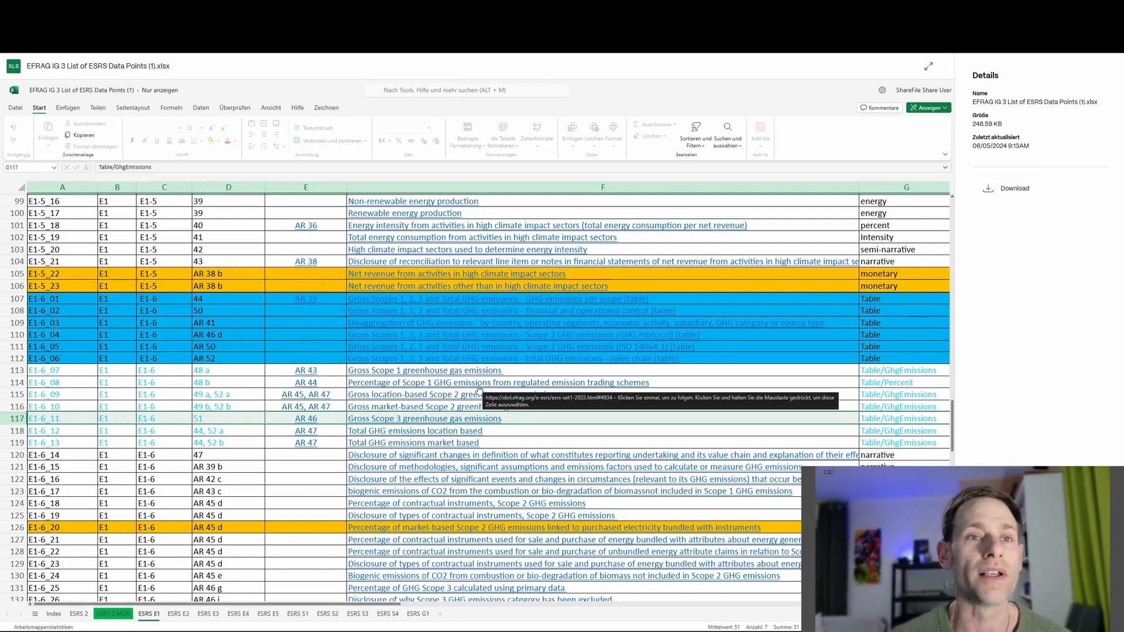
mouse_move(854, 414)
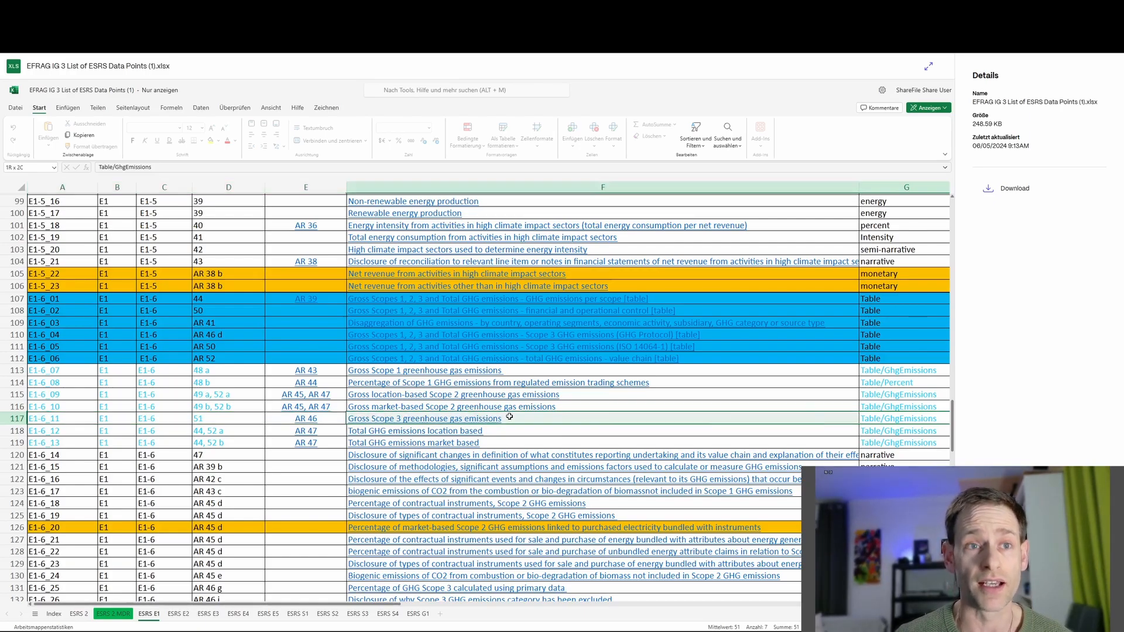
left_click(62, 407)
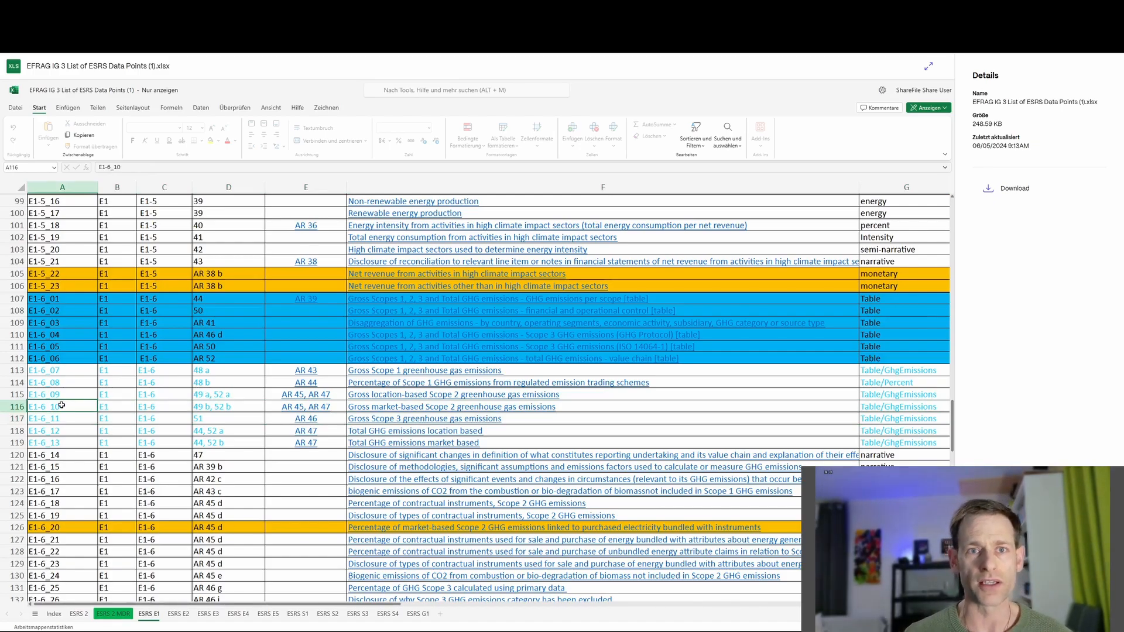
mouse_move(358, 443)
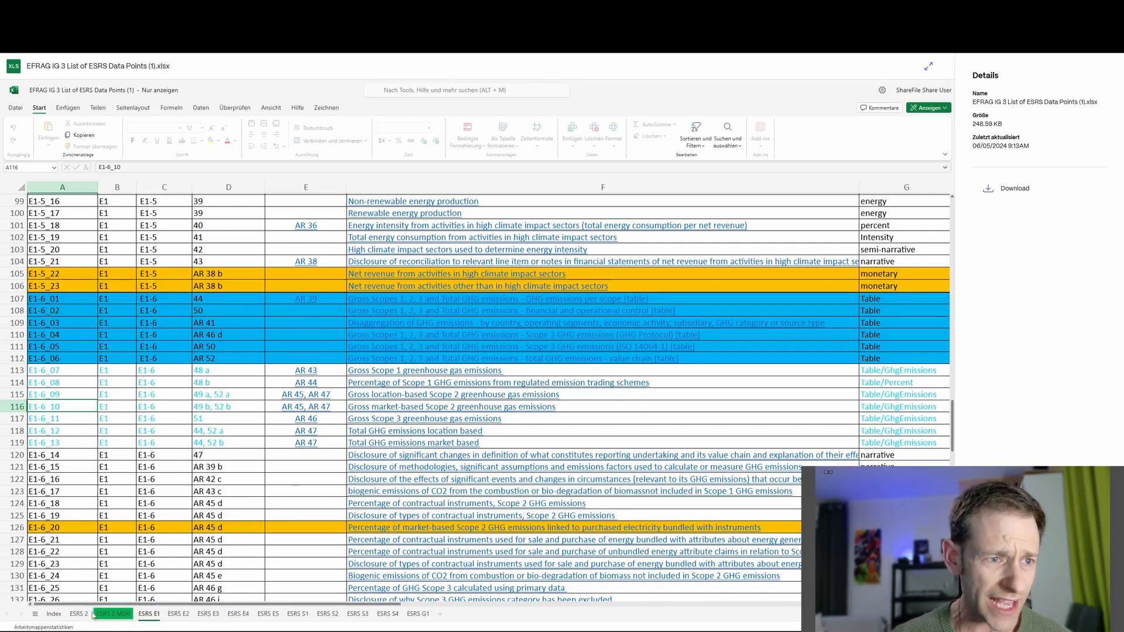
left_click(113, 614)
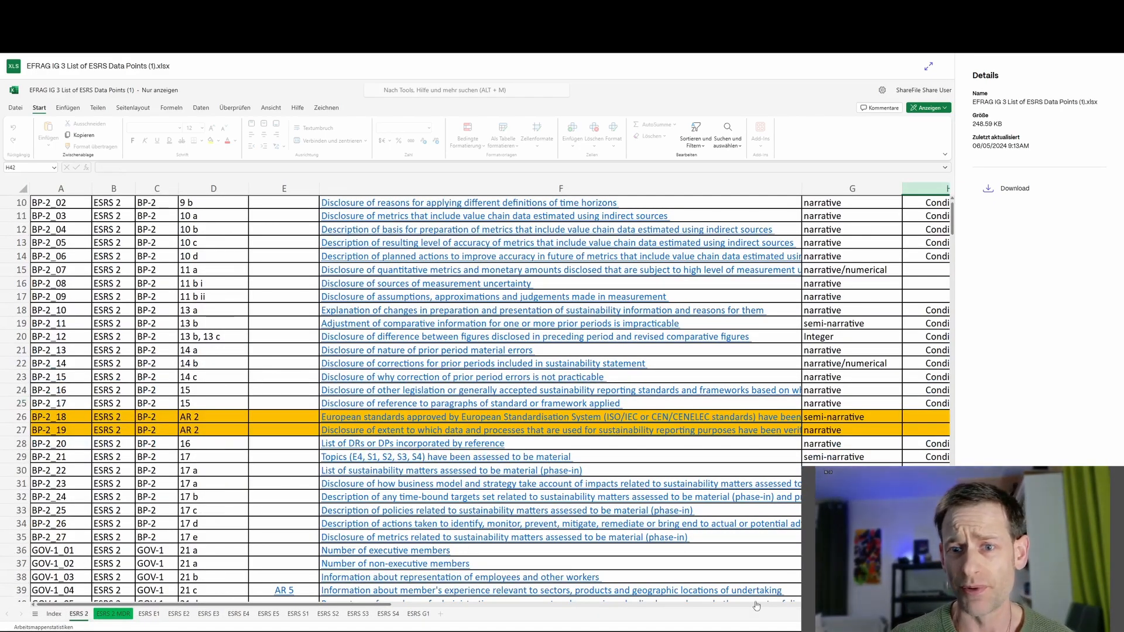
scroll("right", 3)
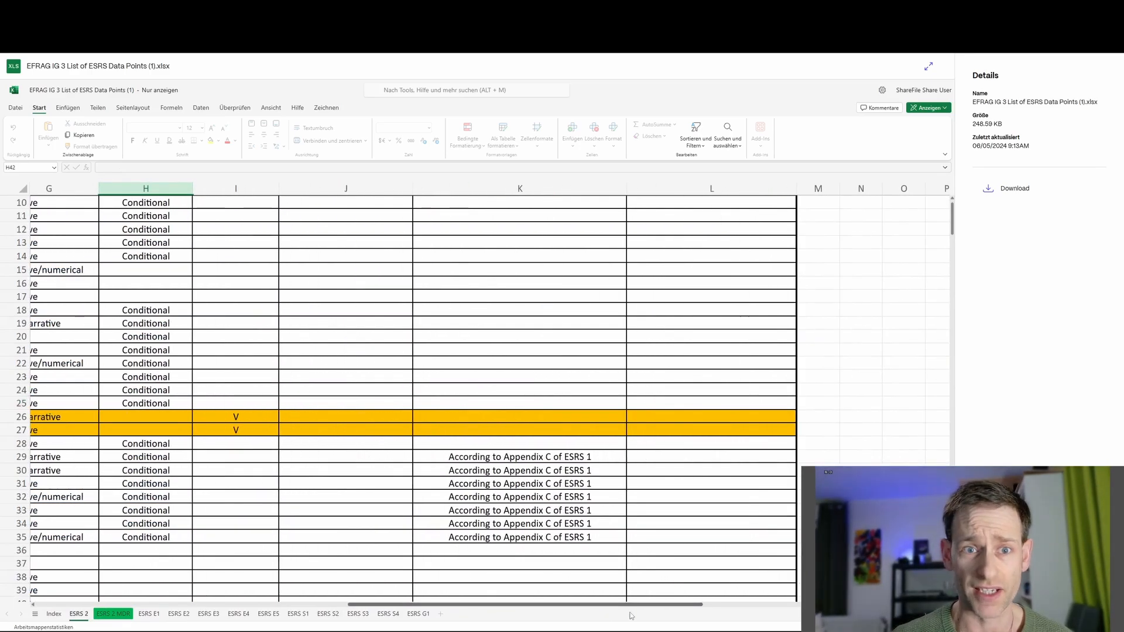
scroll("left", 3)
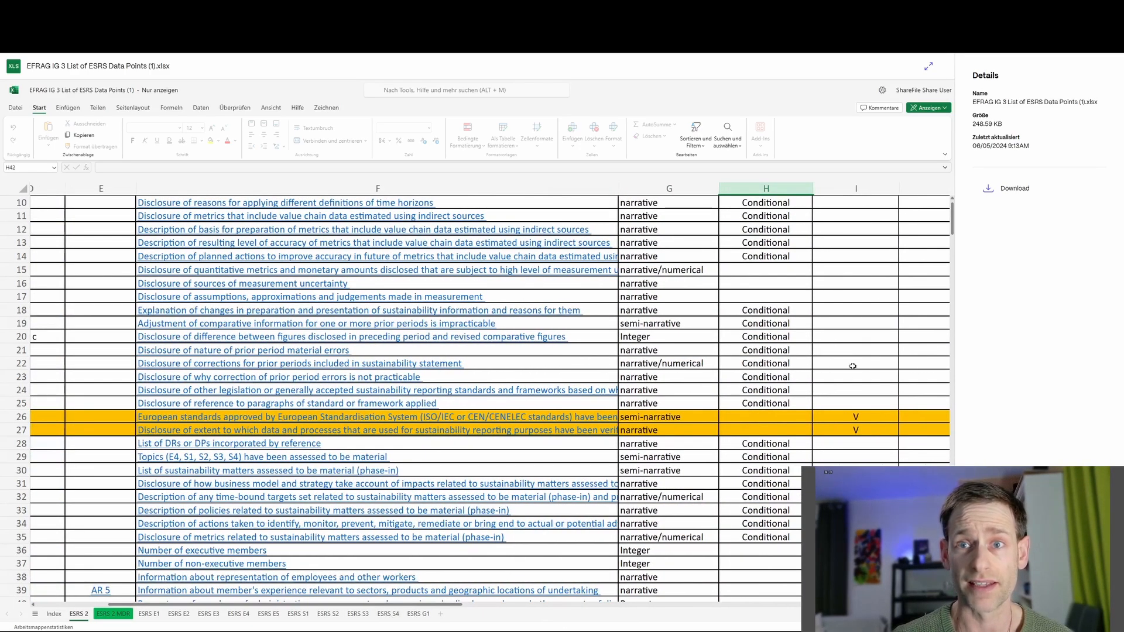
scroll("up", 3)
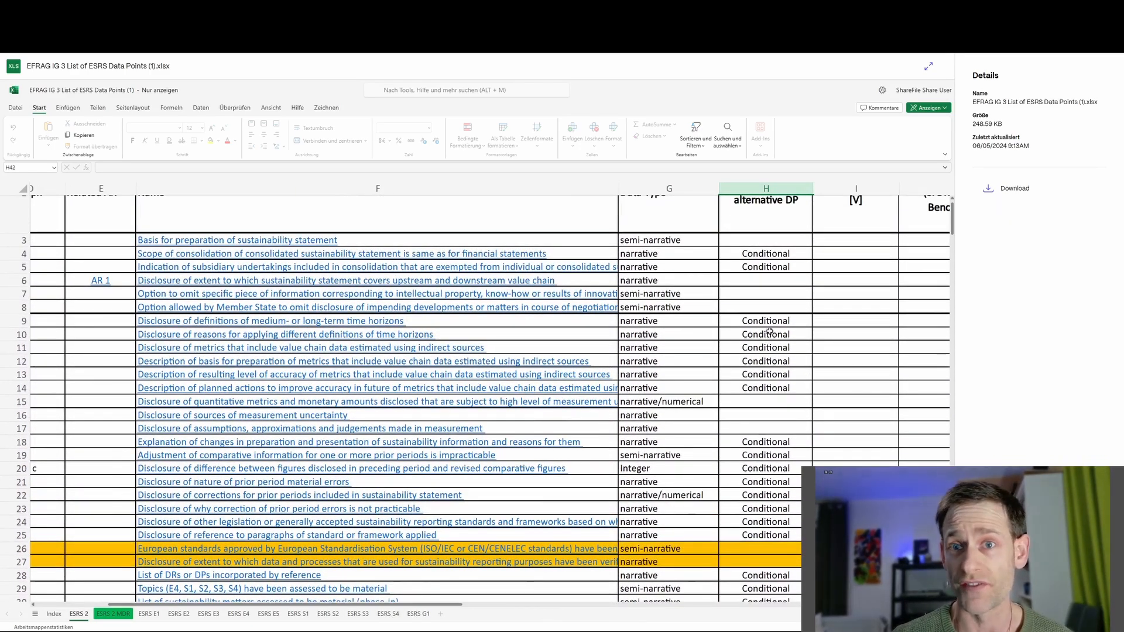
left_click(855, 401)
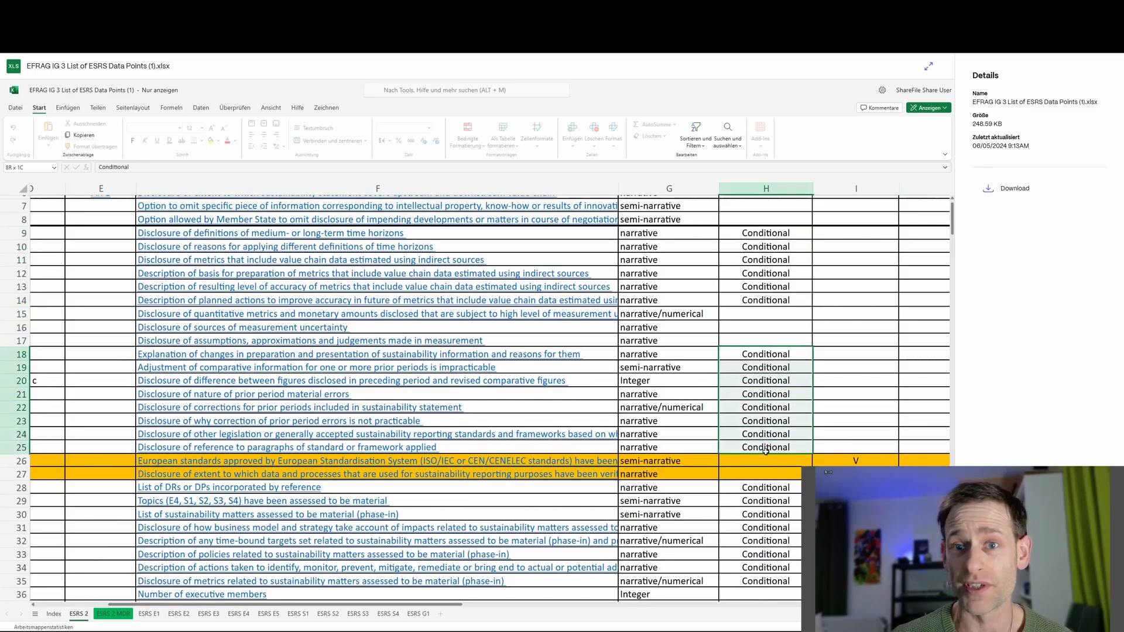
scroll("down", 3)
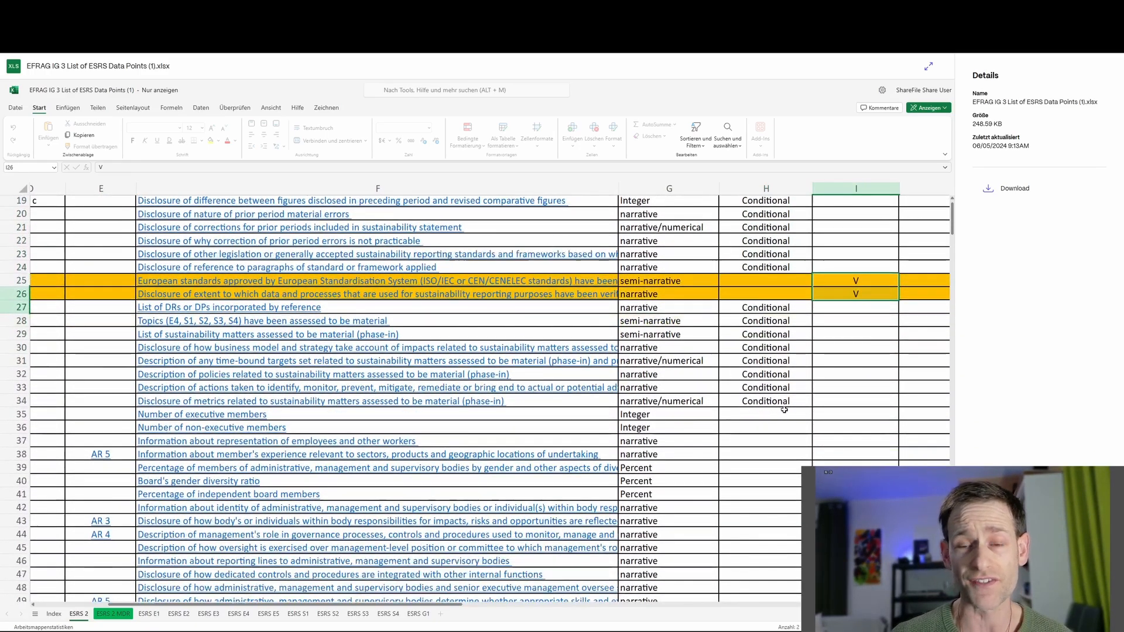
scroll("up", 3)
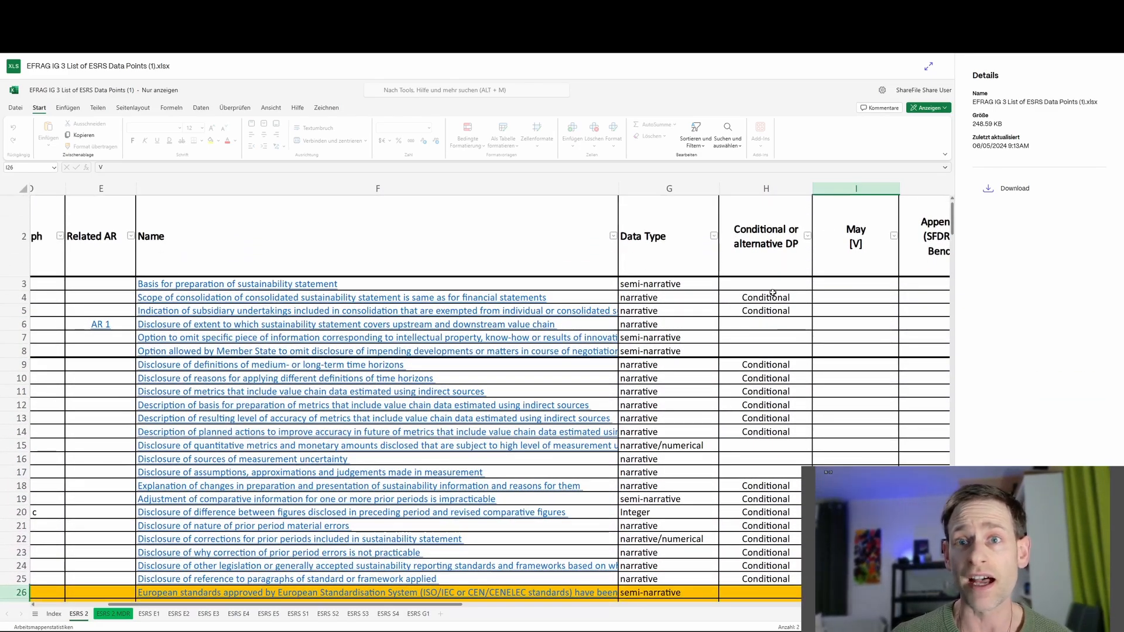
scroll("down", 3)
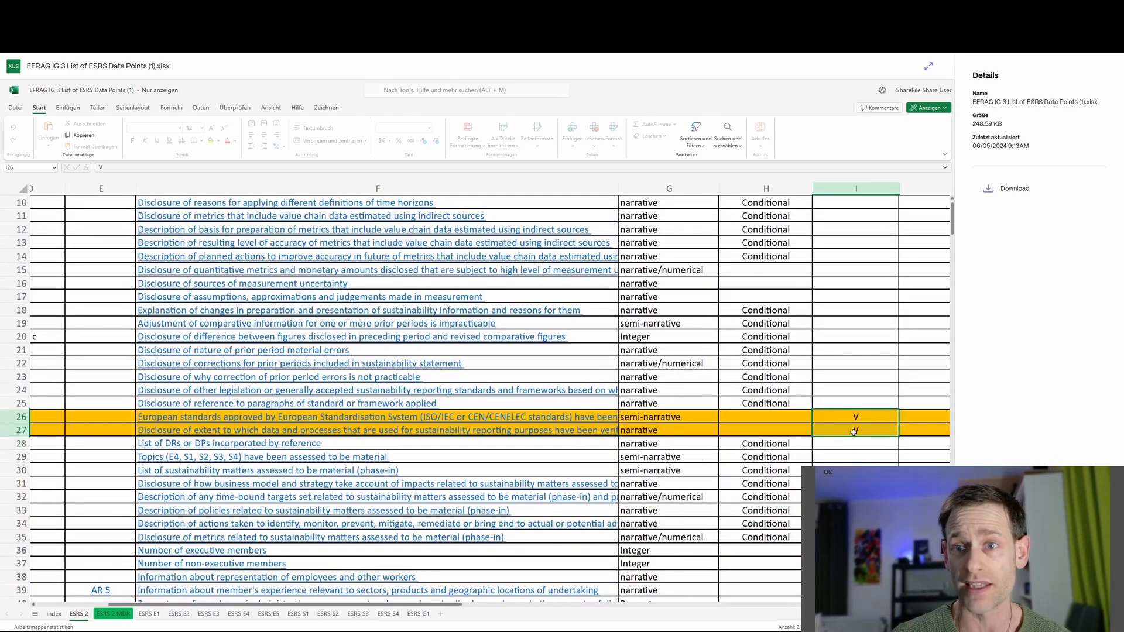
scroll("down", 3)
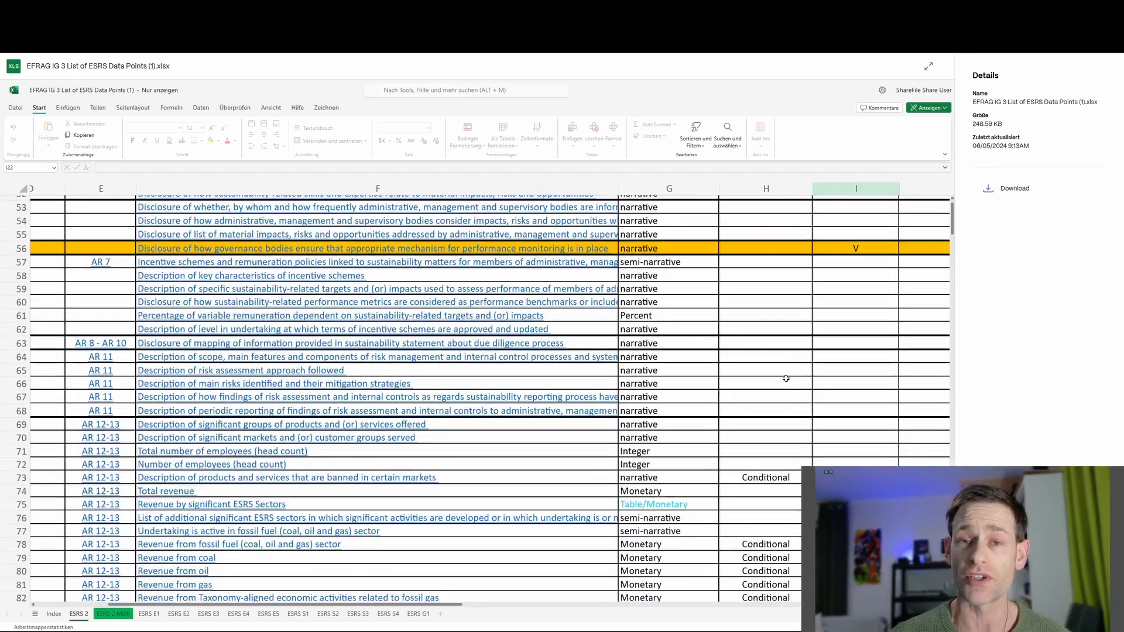
scroll("up", 3)
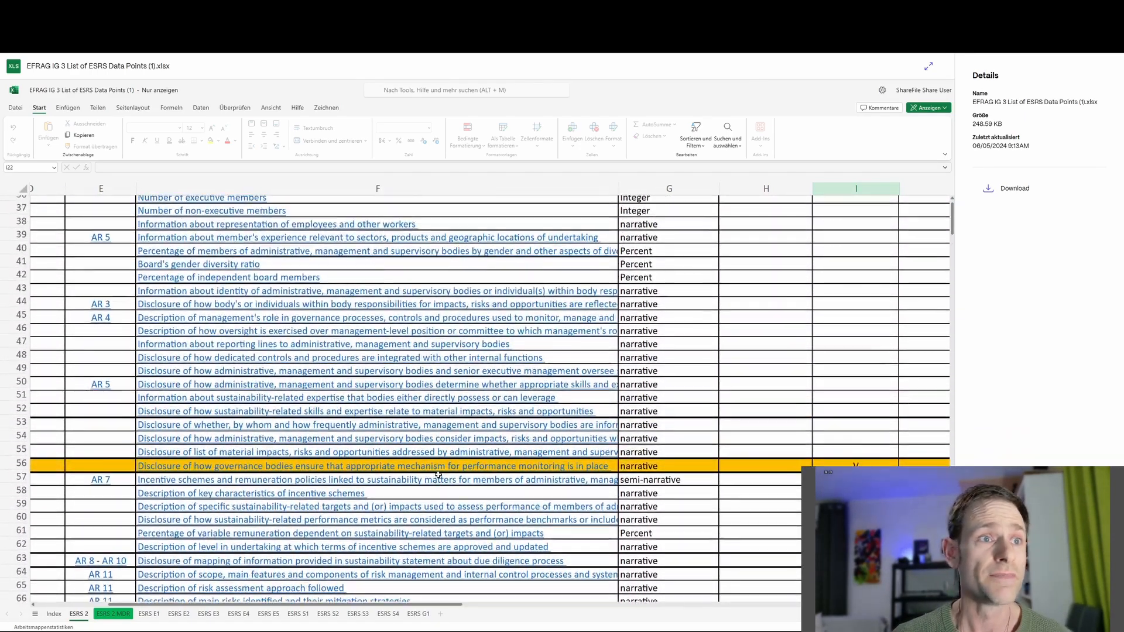
scroll("up", 3)
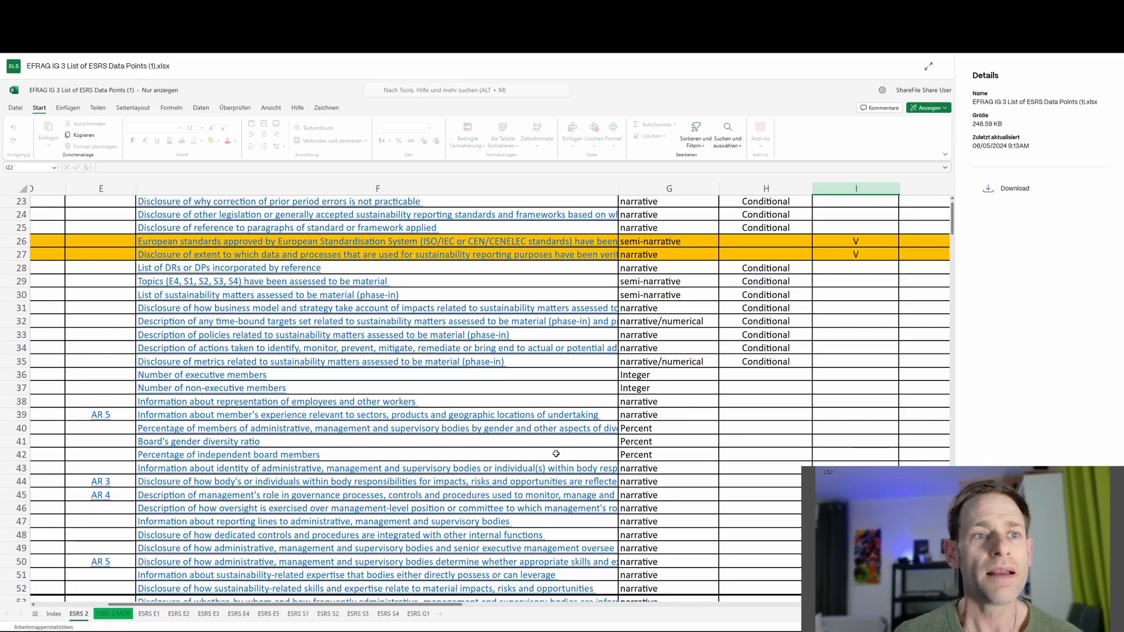
scroll("up", 3)
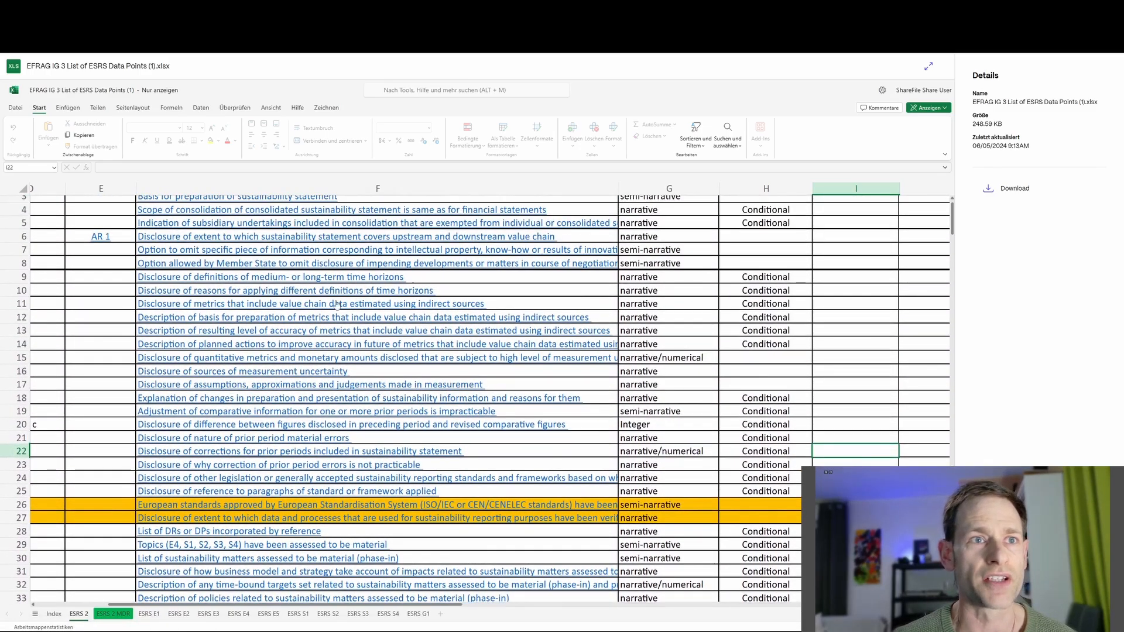
left_click(669, 276)
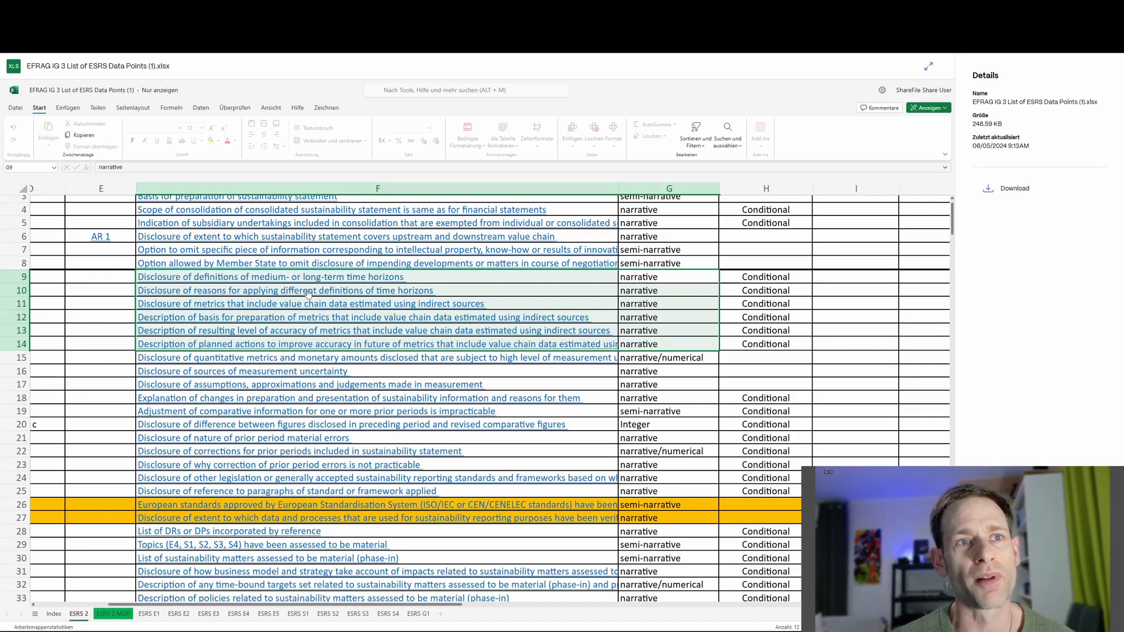
left_click(766, 289)
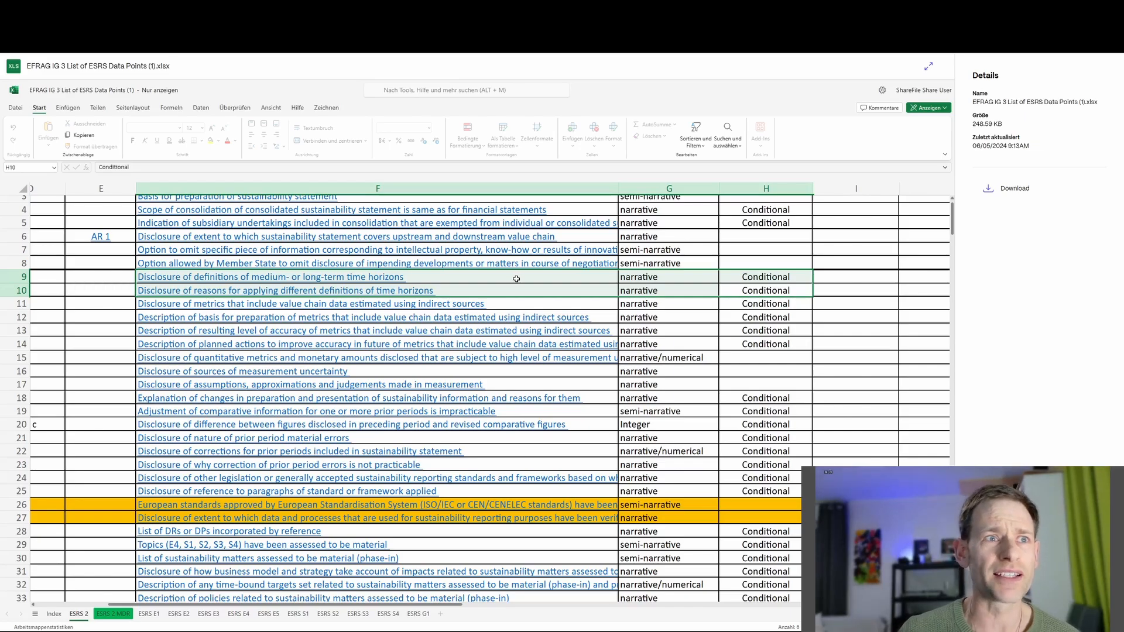
left_click(765, 277)
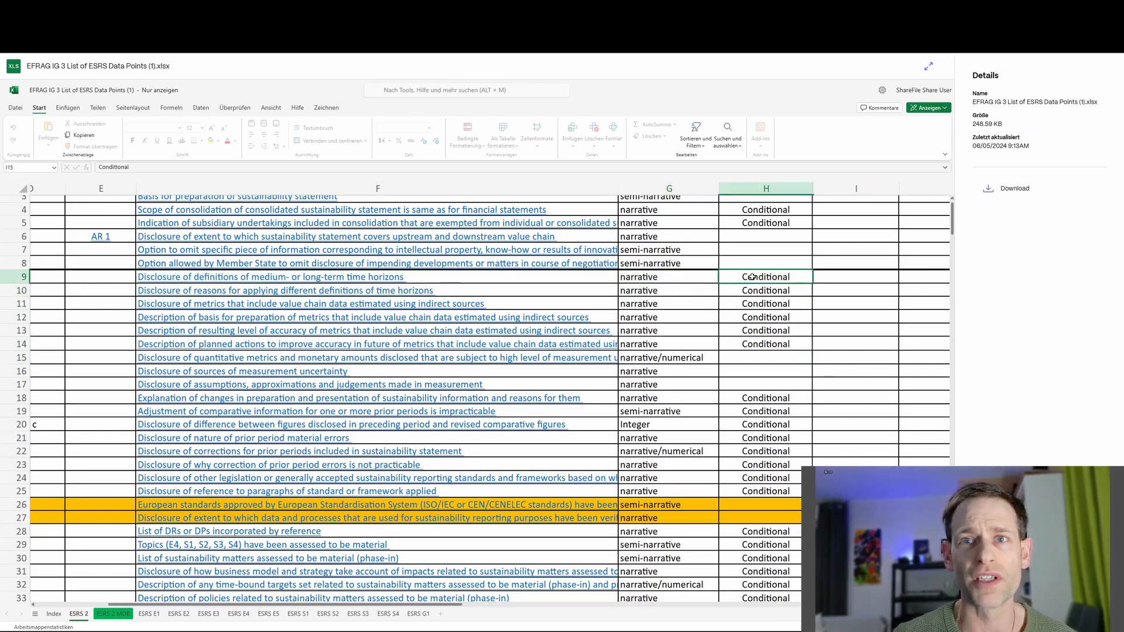
left_click(764, 276)
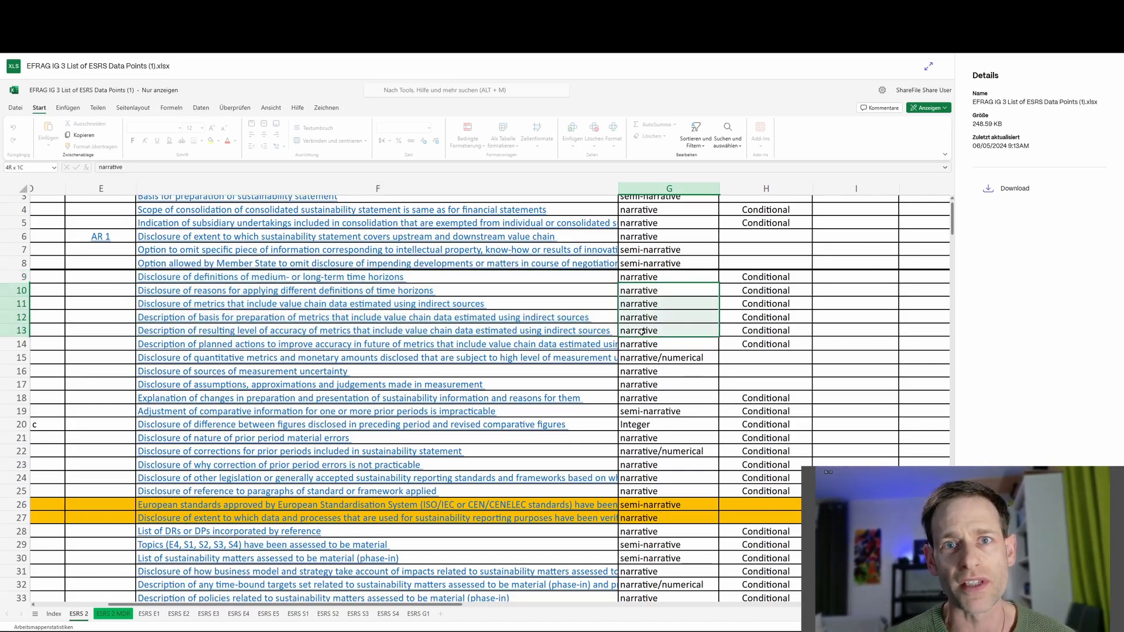
left_click(765, 357)
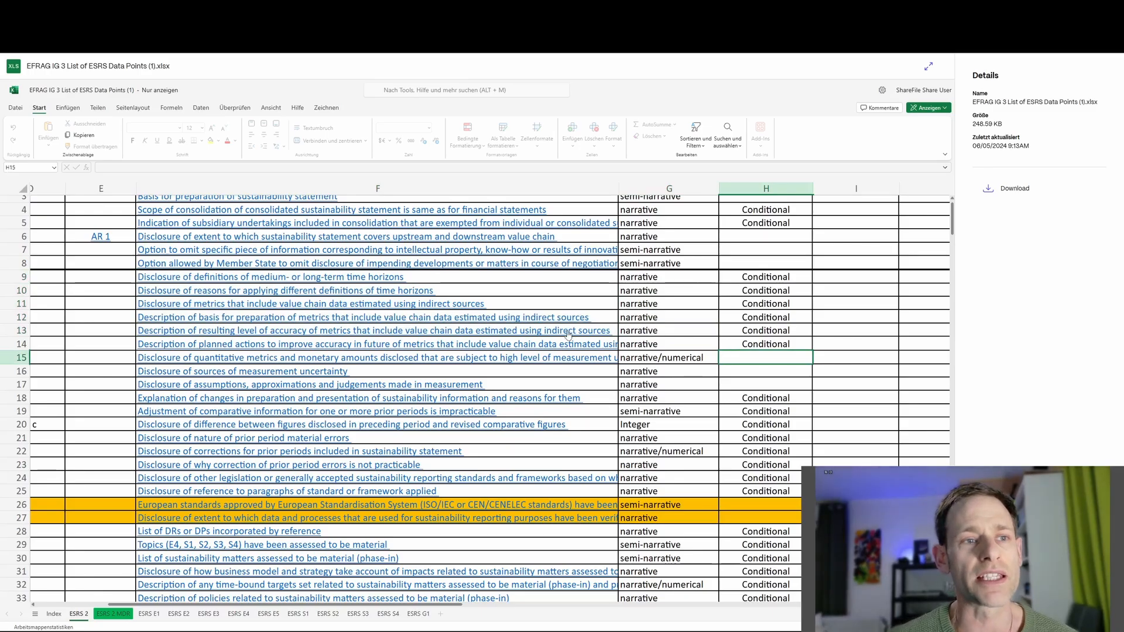
scroll("down", 3)
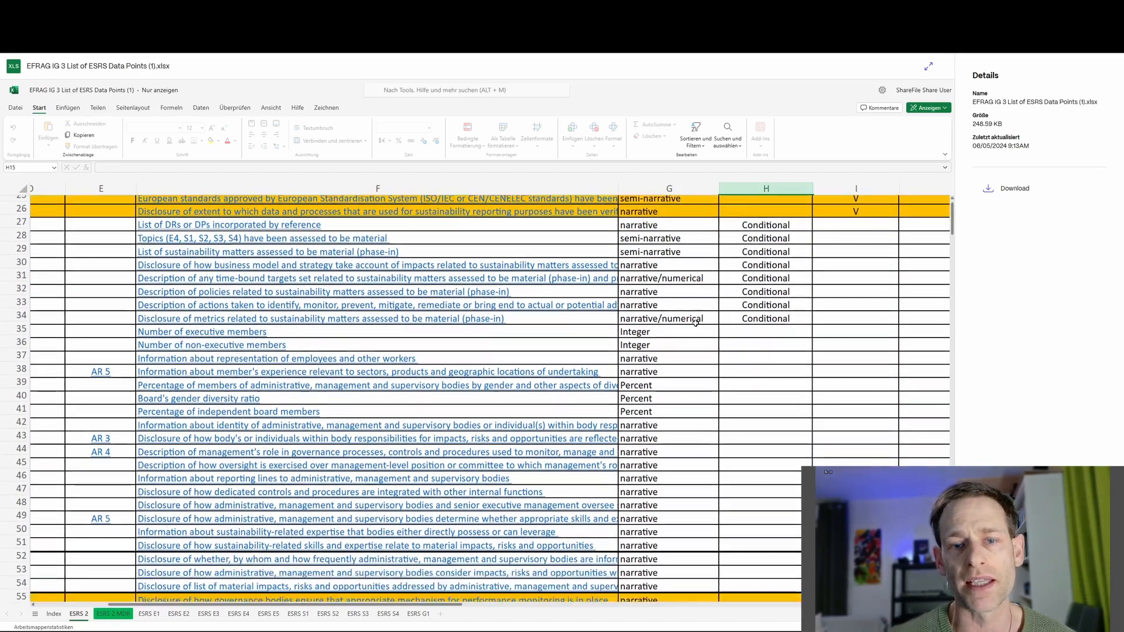
scroll("down", 3)
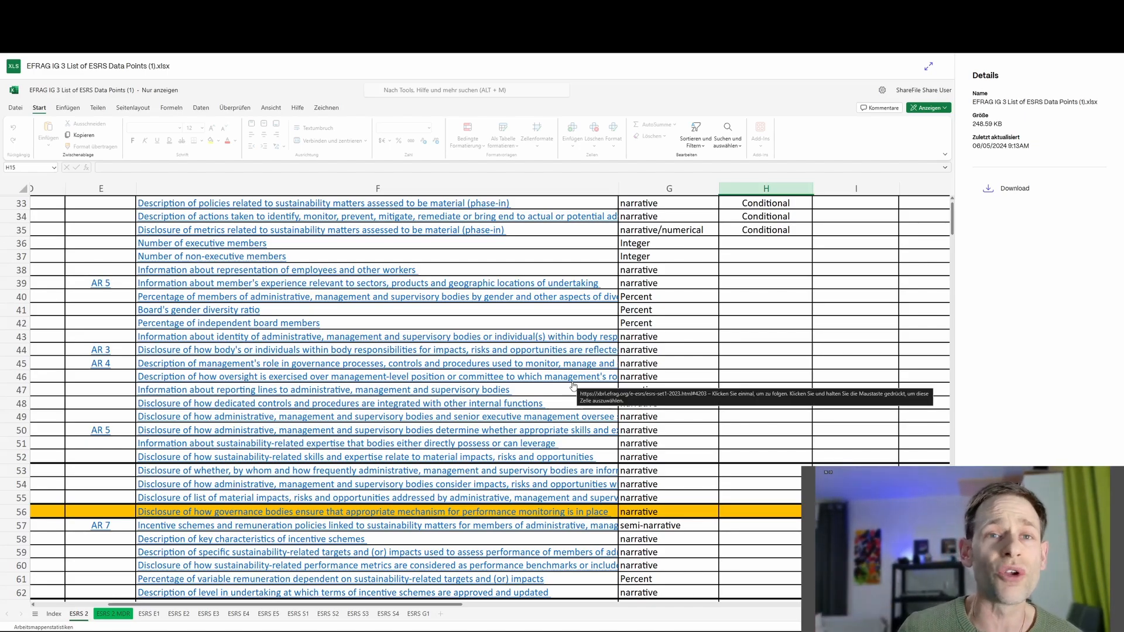
scroll("down", 3)
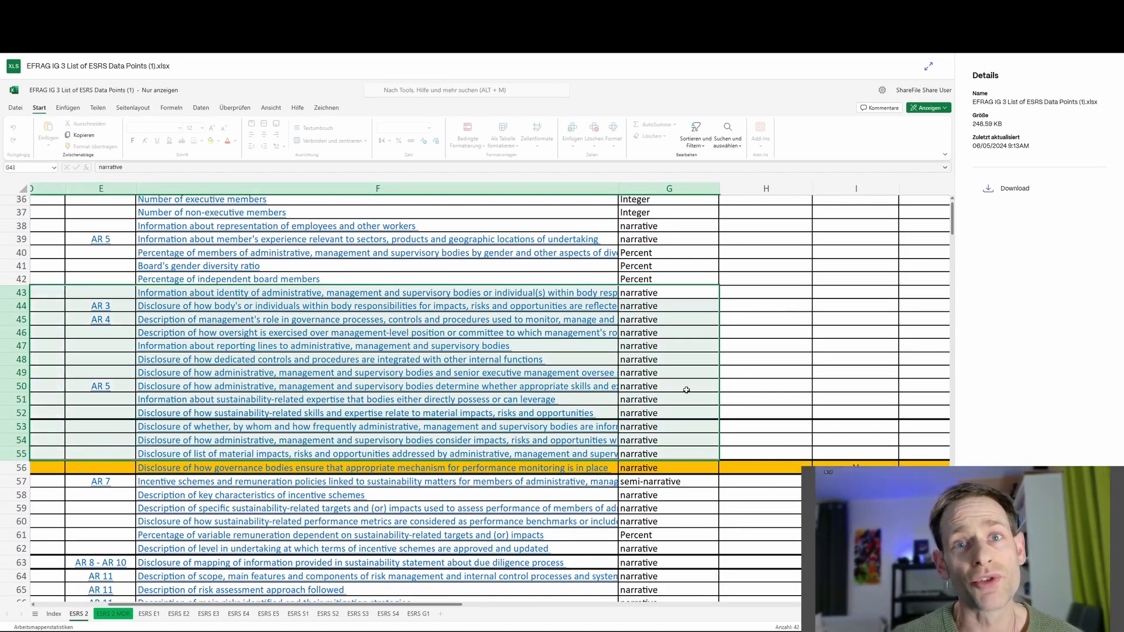
scroll("up", 3)
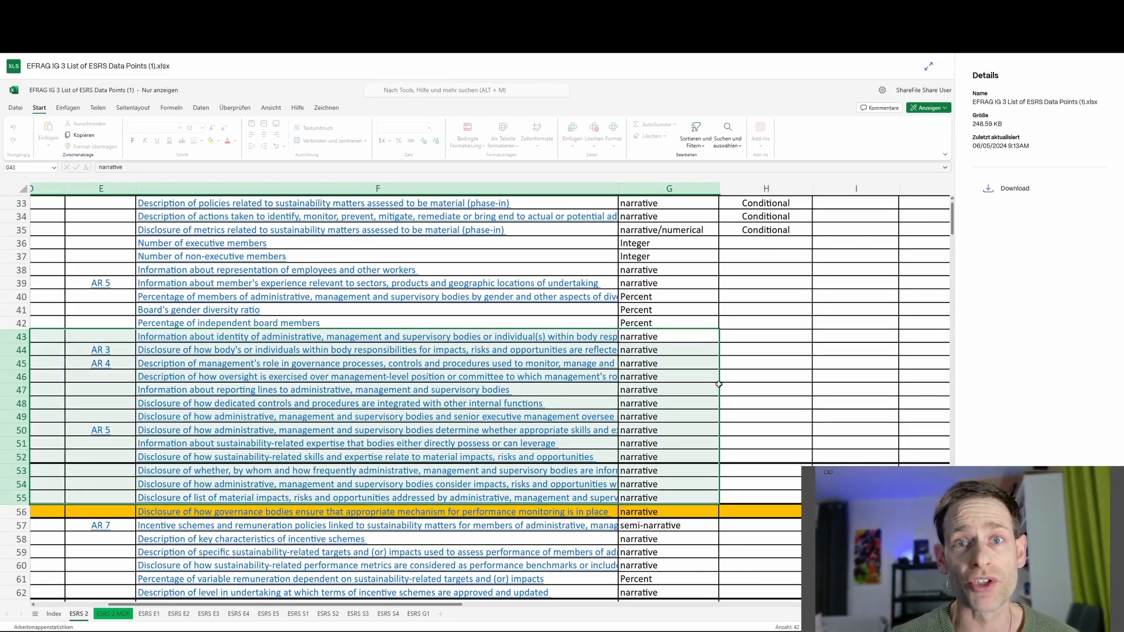
left_click(764, 363)
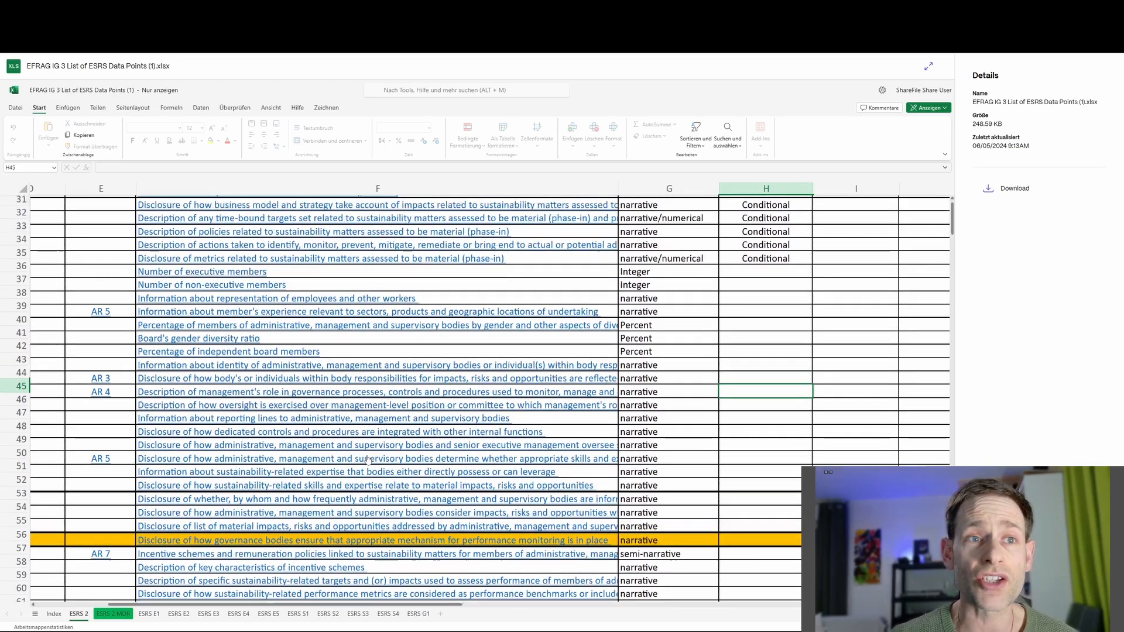
scroll("up", 3)
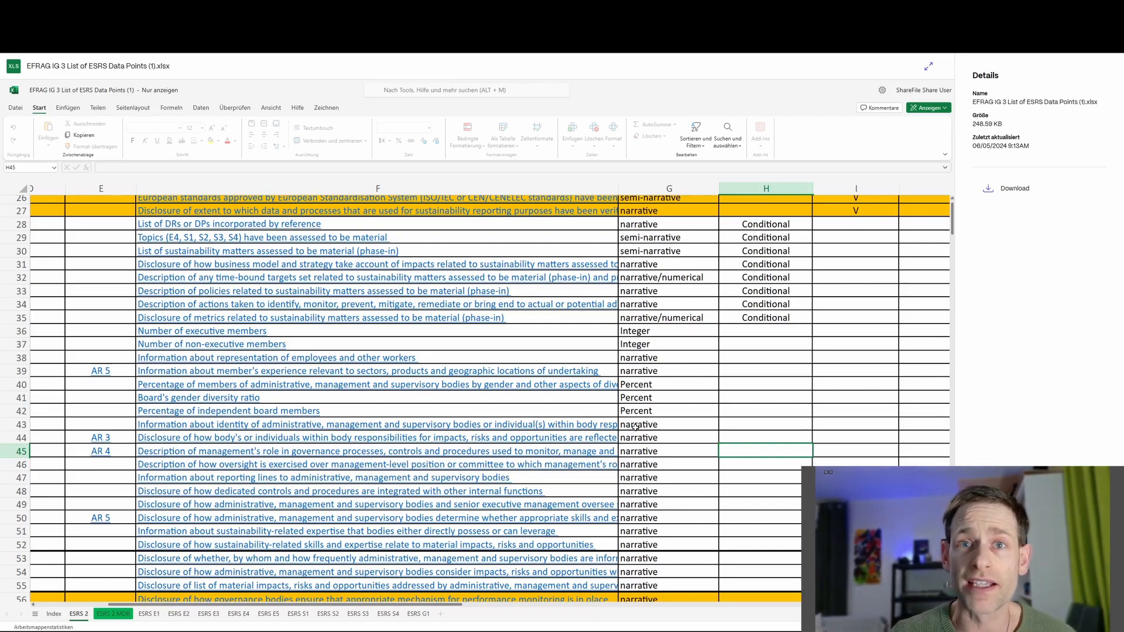
scroll("down", 3)
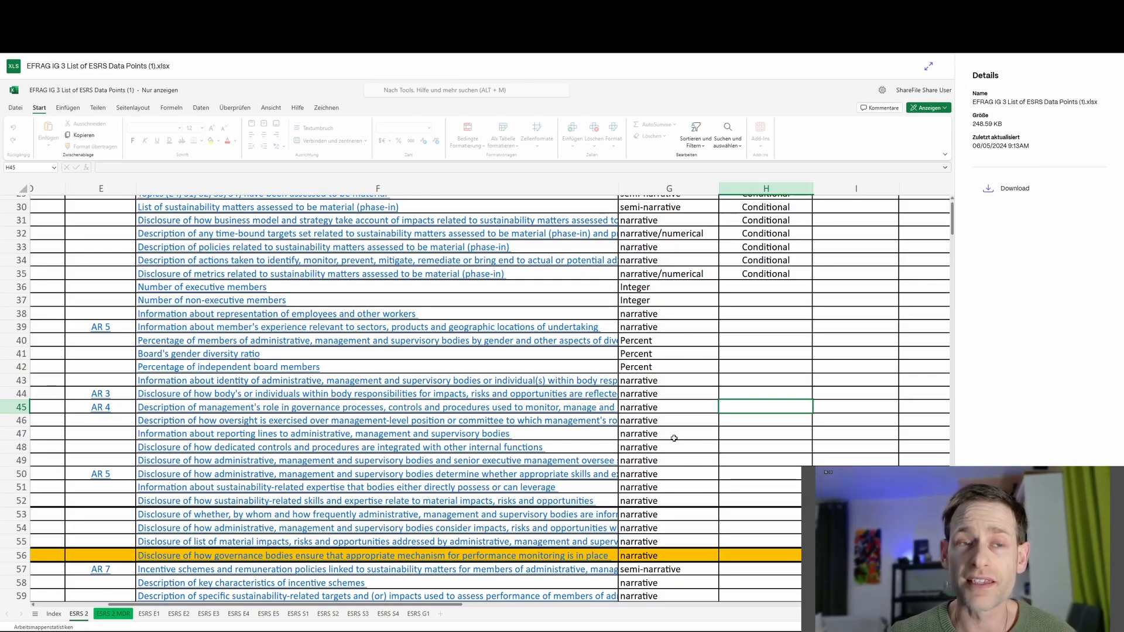
mouse_move(649, 486)
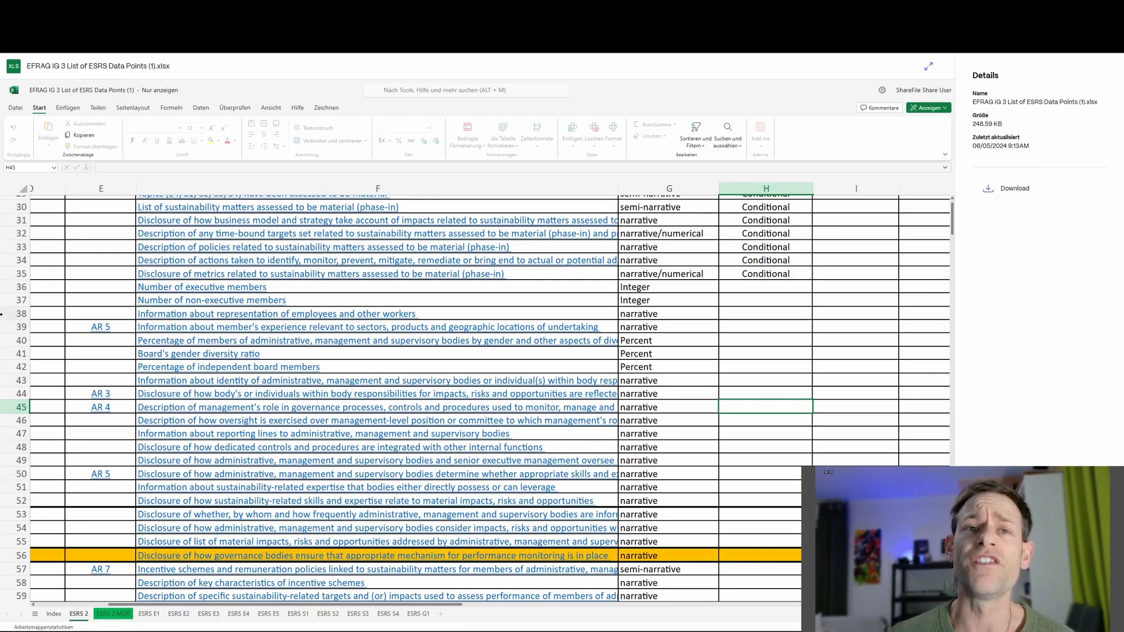
left_click(765, 300)
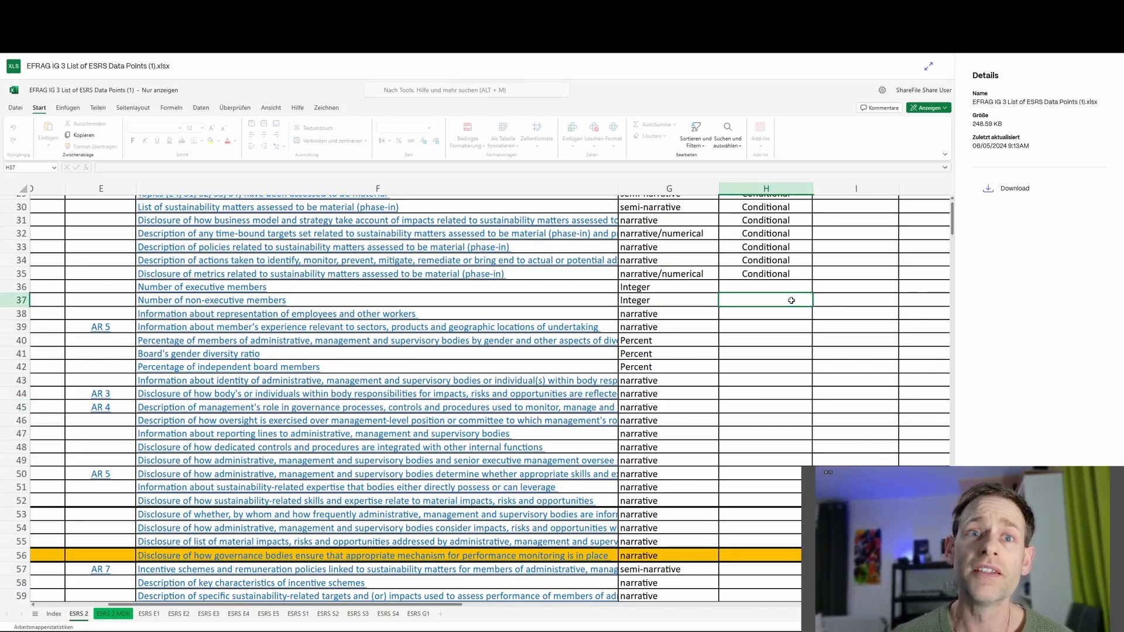
mouse_move(785, 294)
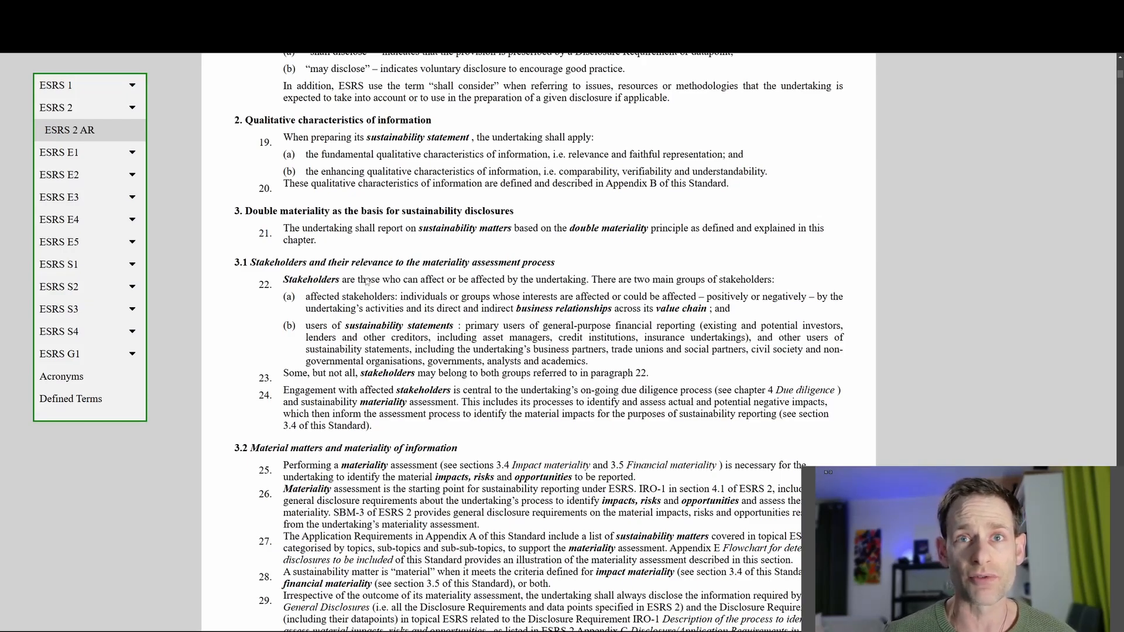
double_click(352, 210)
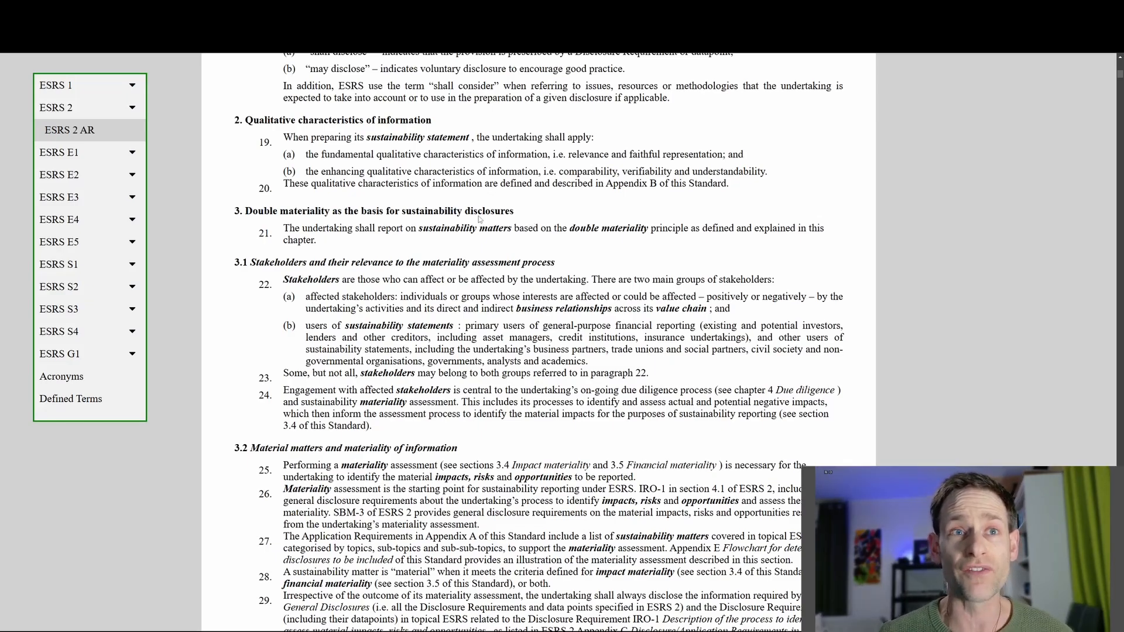
left_click_drag(231, 211, 317, 240)
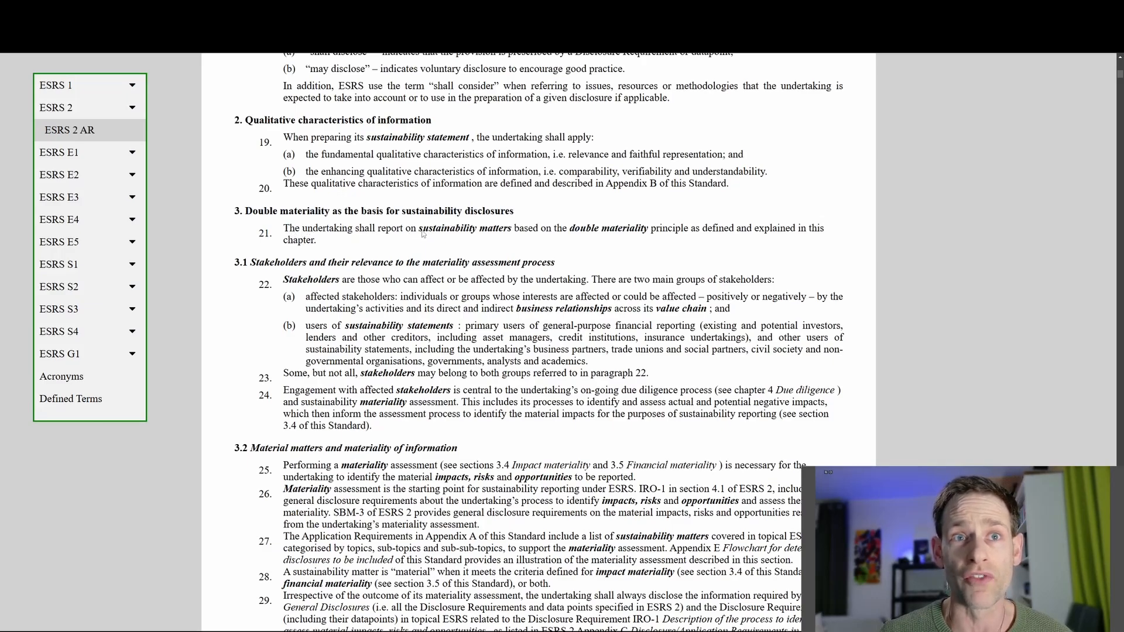
double_click(455, 229)
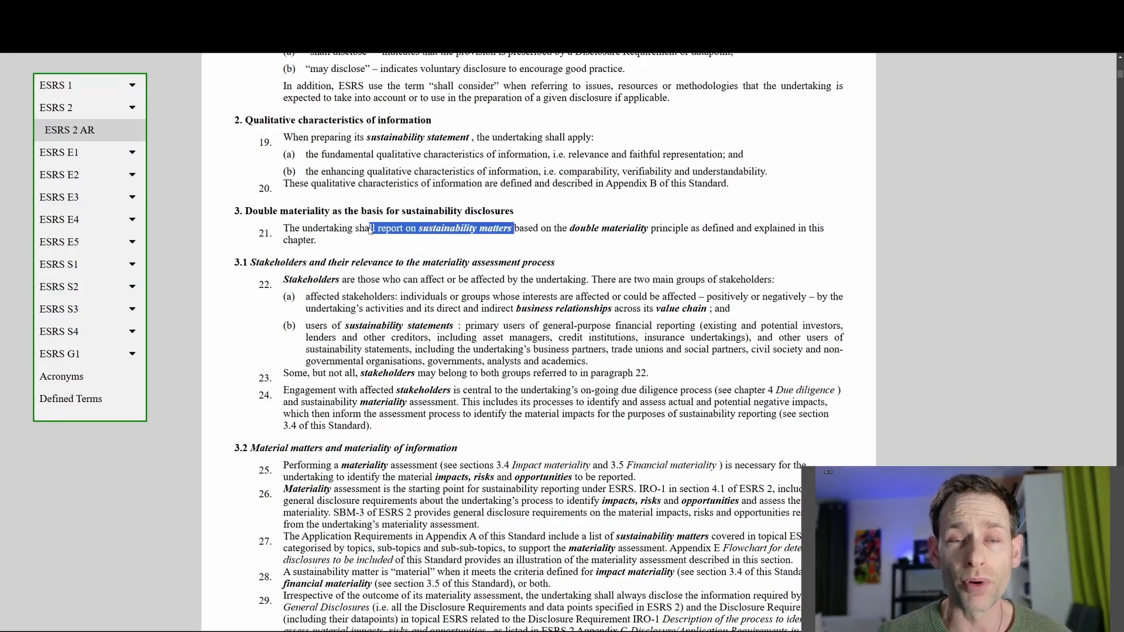
left_click(574, 228)
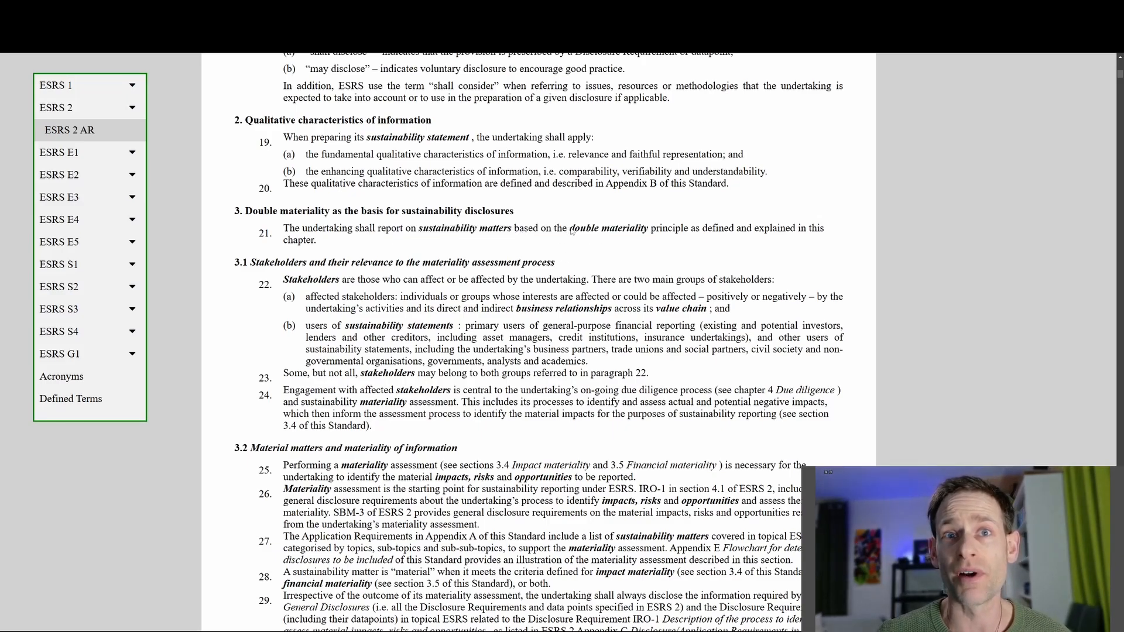
double_click(608, 228)
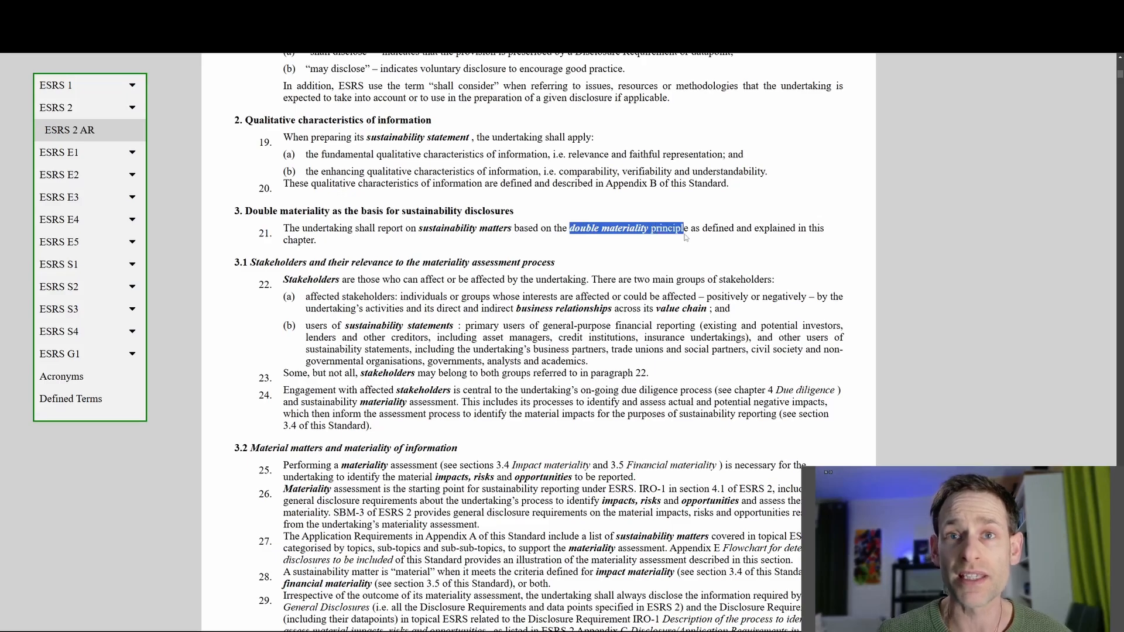
left_click(706, 242)
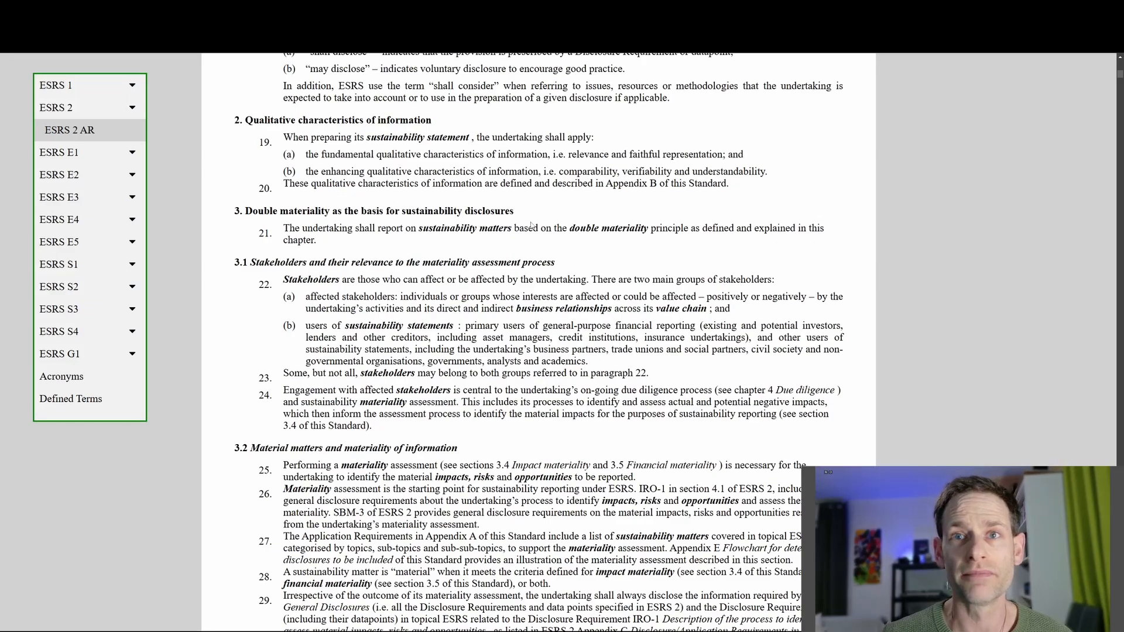
scroll("down", 3)
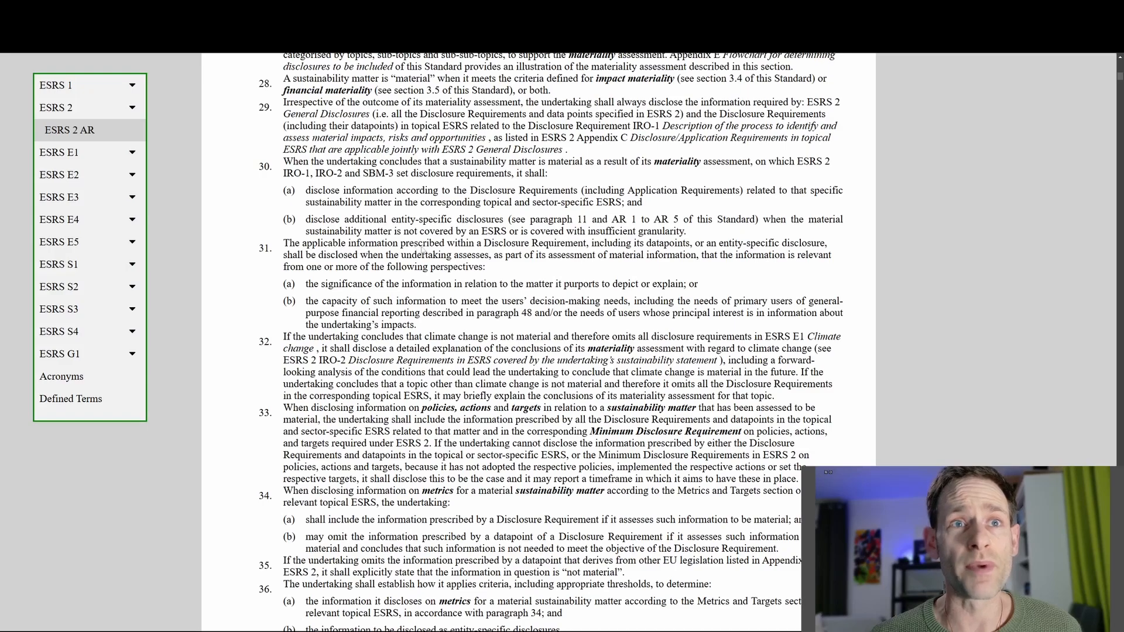
double_click(509, 243)
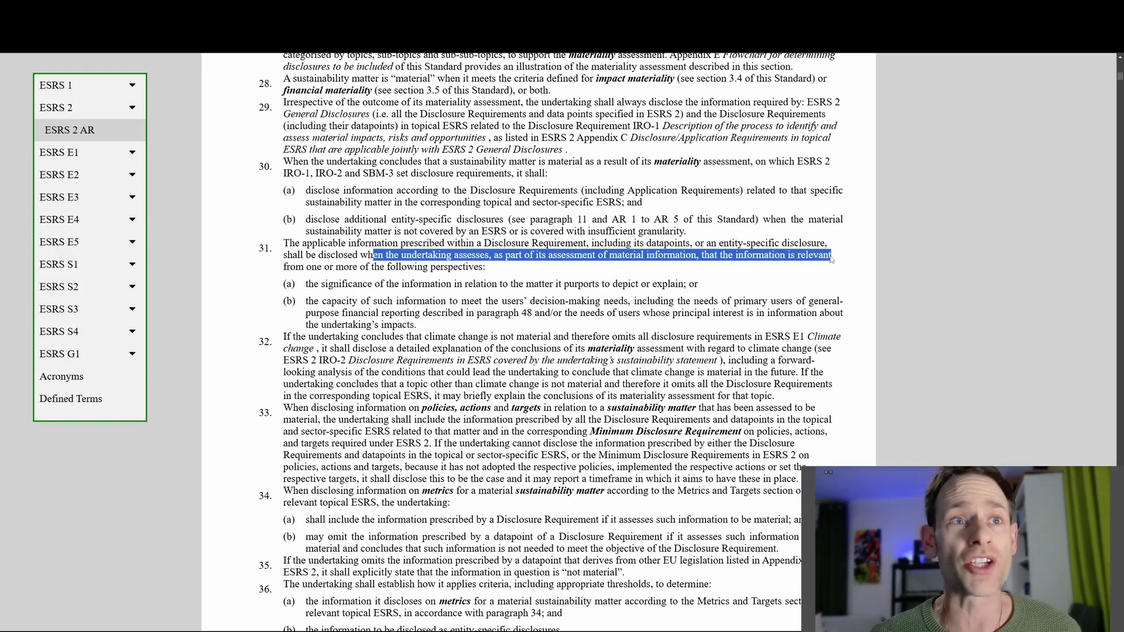
left_click(602, 319)
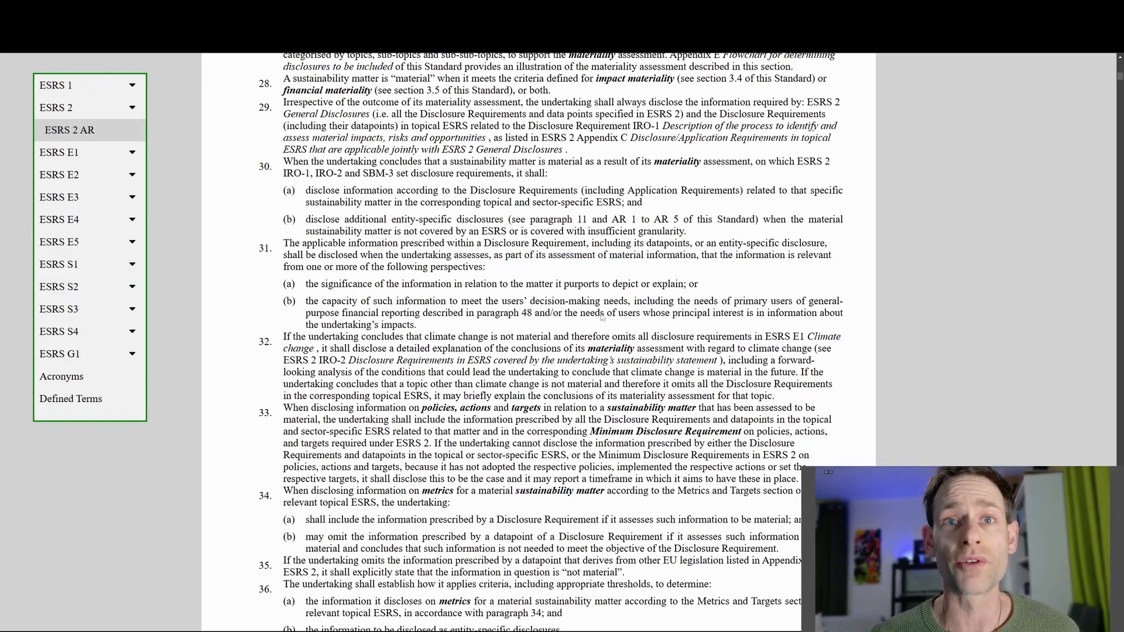
mouse_move(763, 263)
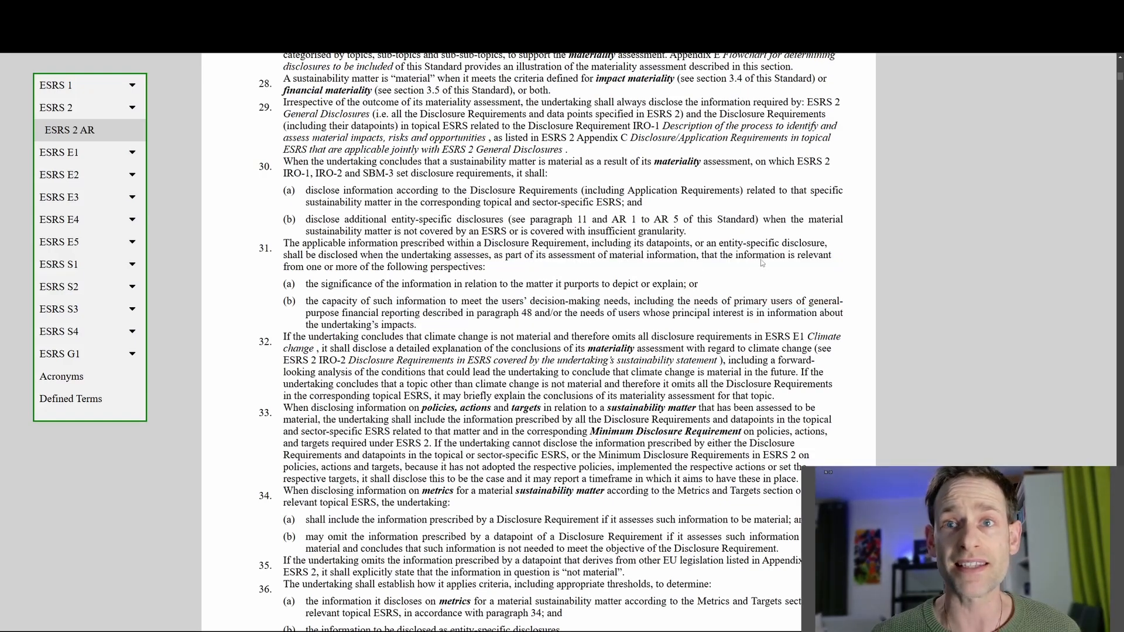
double_click(571, 256)
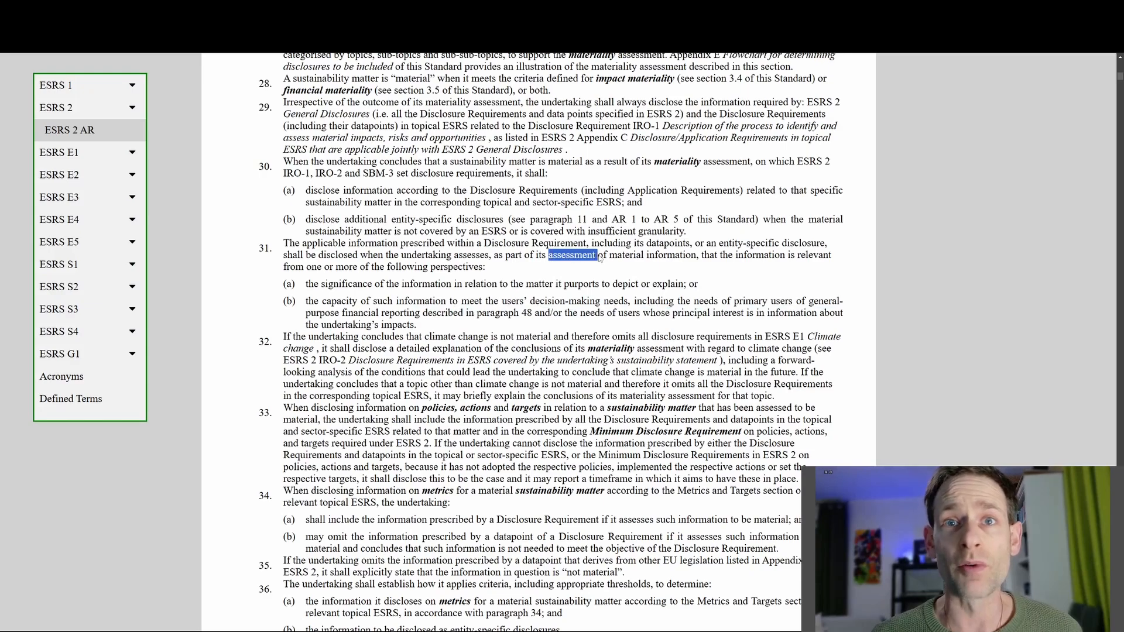
left_click(715, 277)
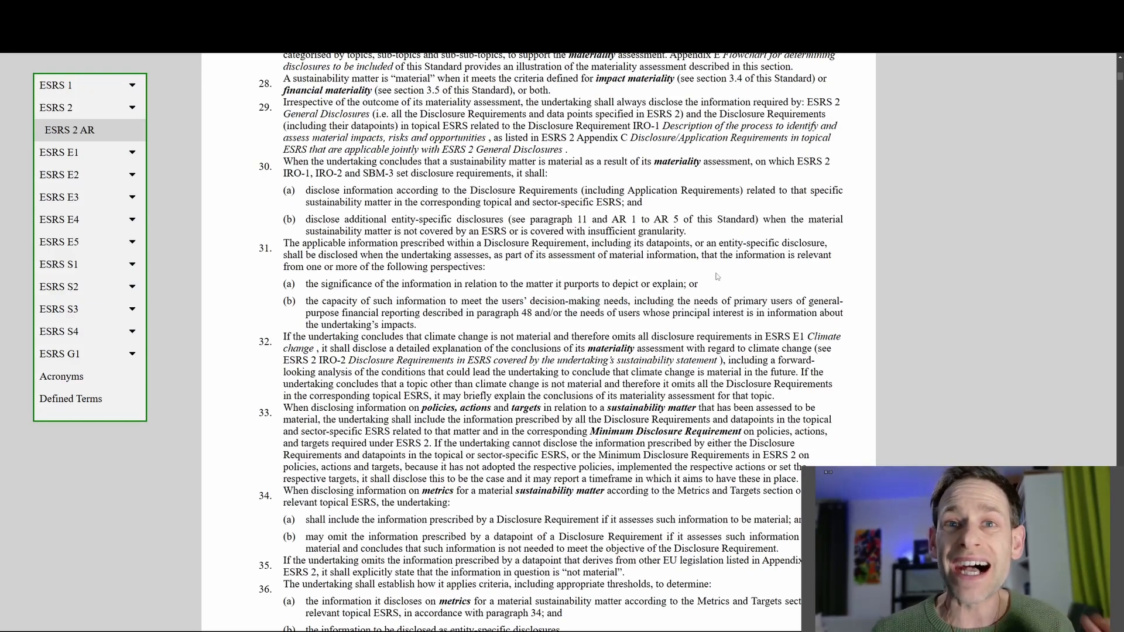
mouse_move(726, 261)
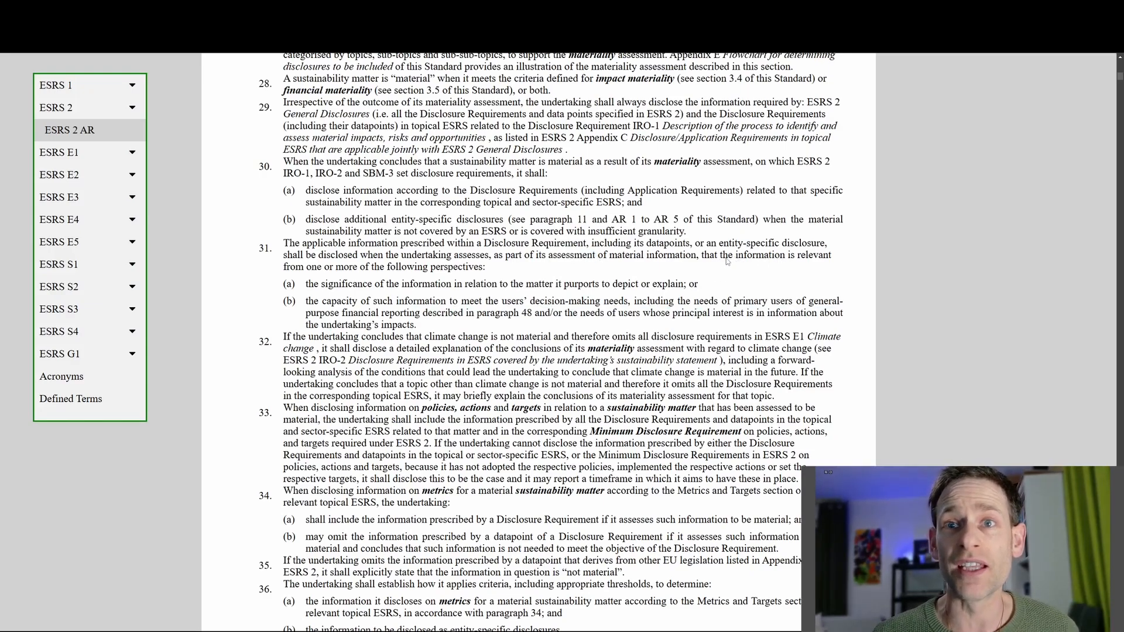